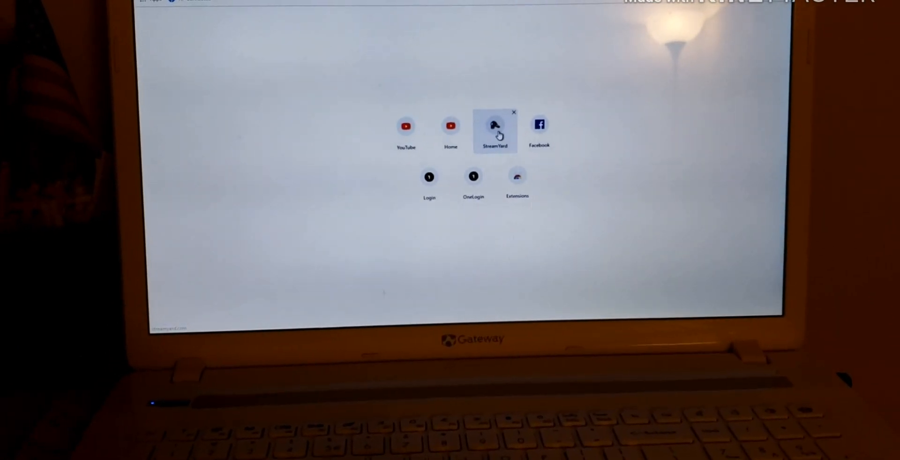
# Visit the StreamYard broadcasts page, then close the browser to show the desktop.
pyautogui.click(495, 131)
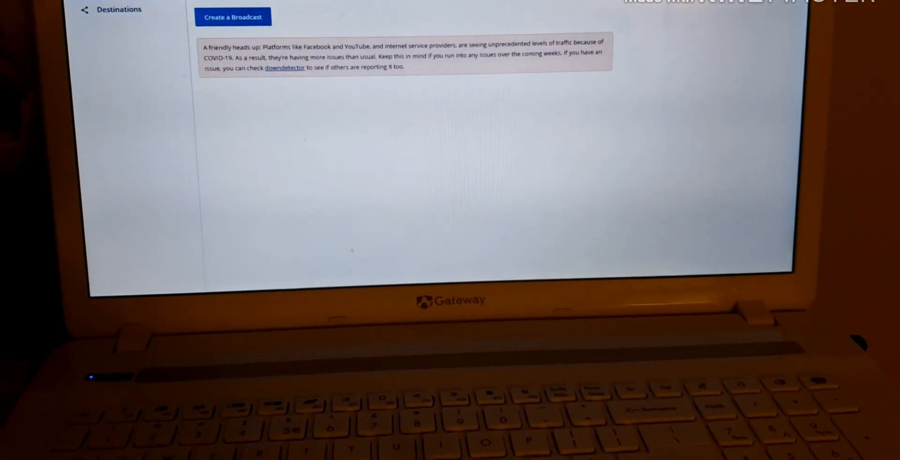
pyautogui.click(233, 16)
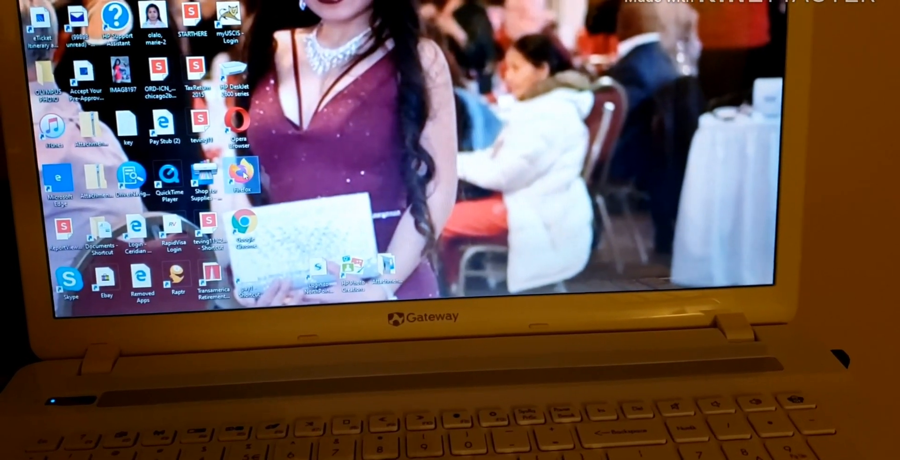
# Launch Firefox, search the web for streamyard, and open the StreamYard home page.
pyautogui.doubleClick(241, 175)
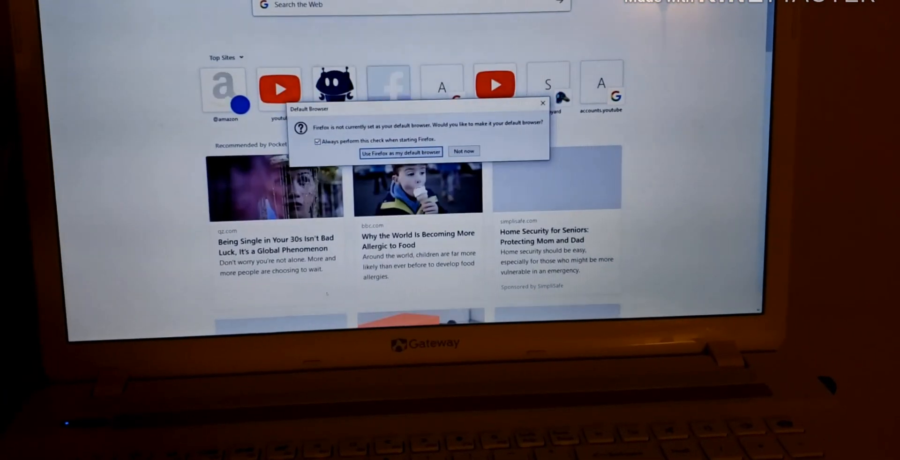
pyautogui.click(464, 151)
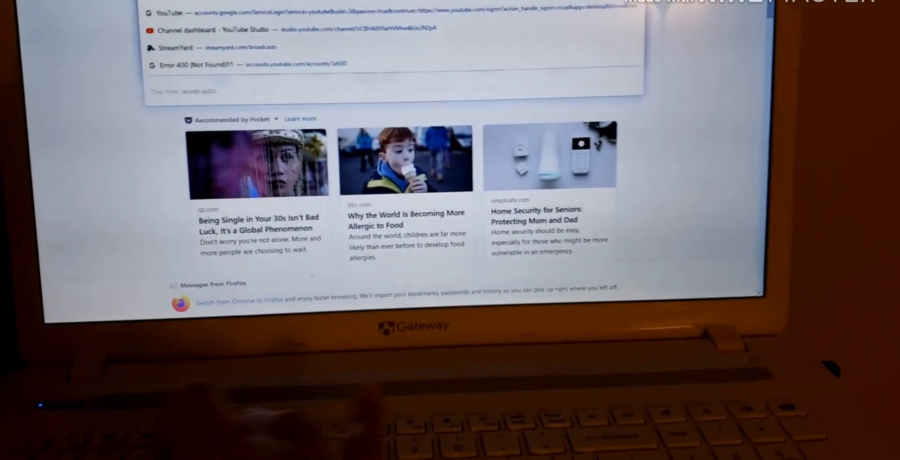
pyautogui.write('stress')
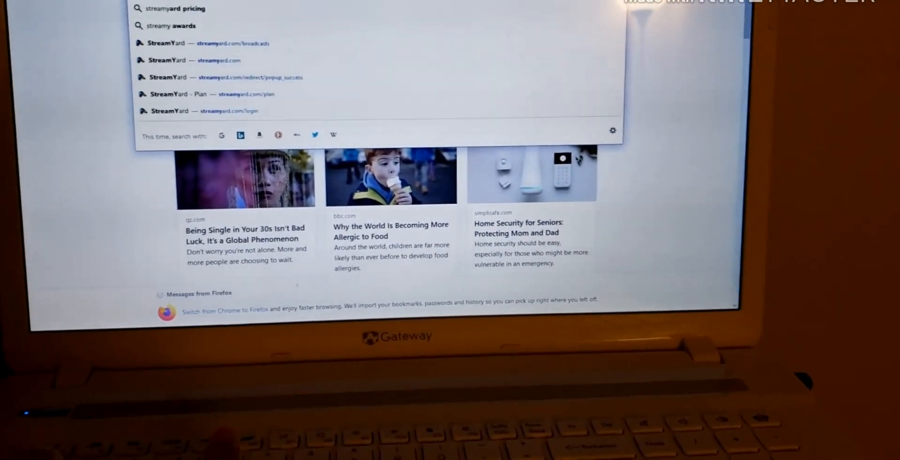
pyautogui.press('Return')
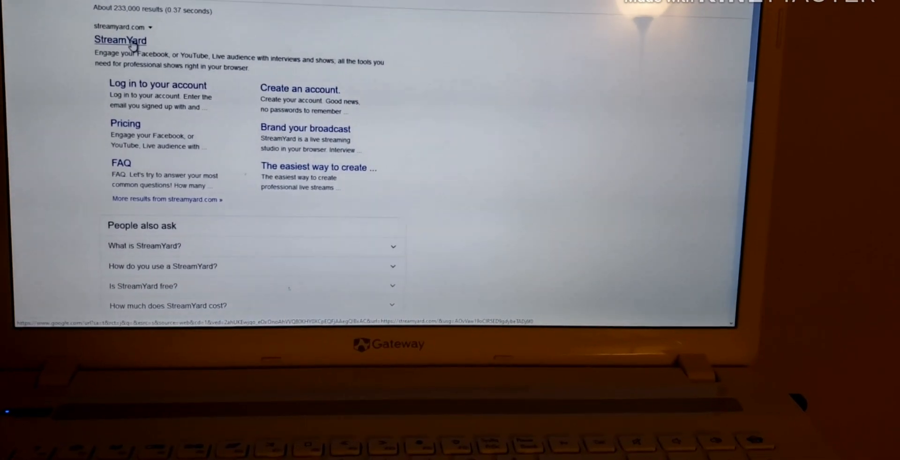
pyautogui.click(120, 40)
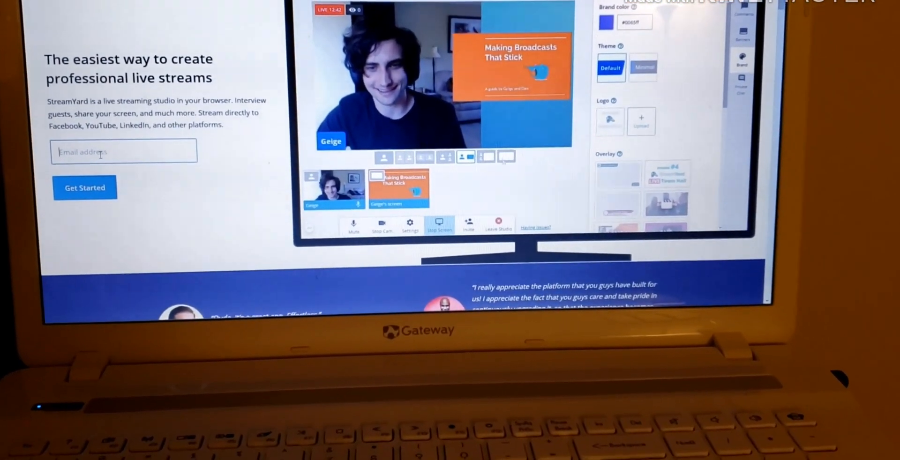
# Enter the email address on the home page and submit it to request a login code.
pyautogui.write('mat')
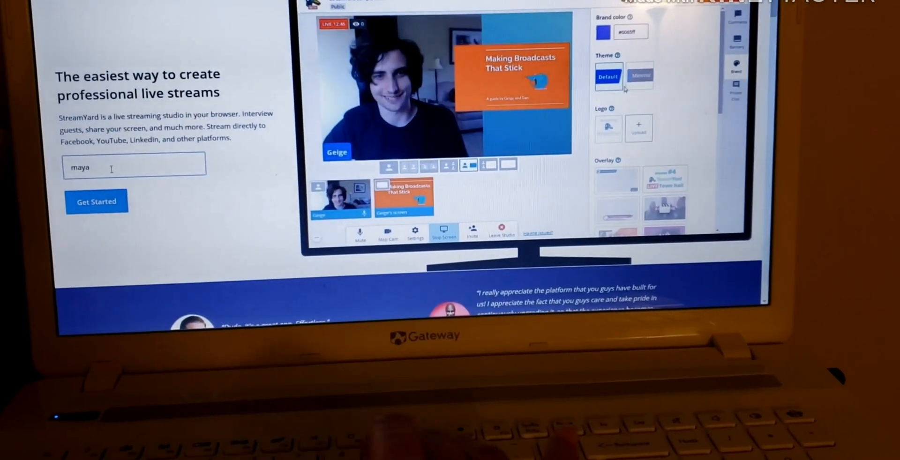
pyautogui.write('olalo')
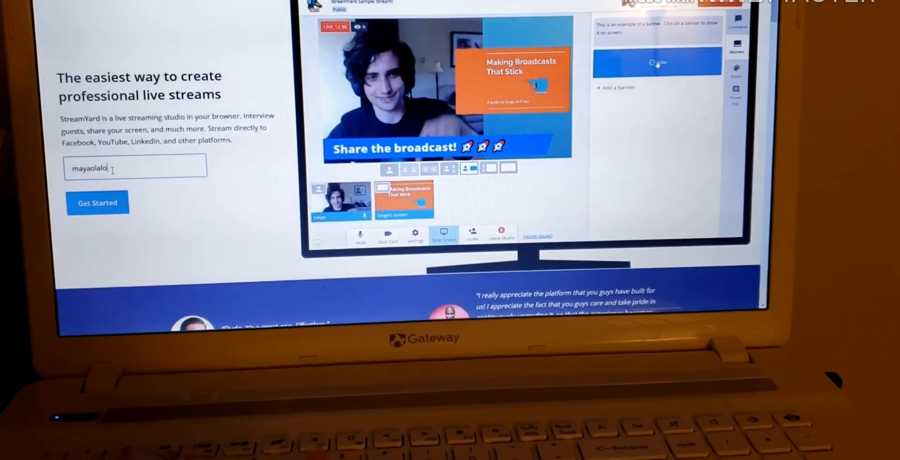
pyautogui.click(737, 22)
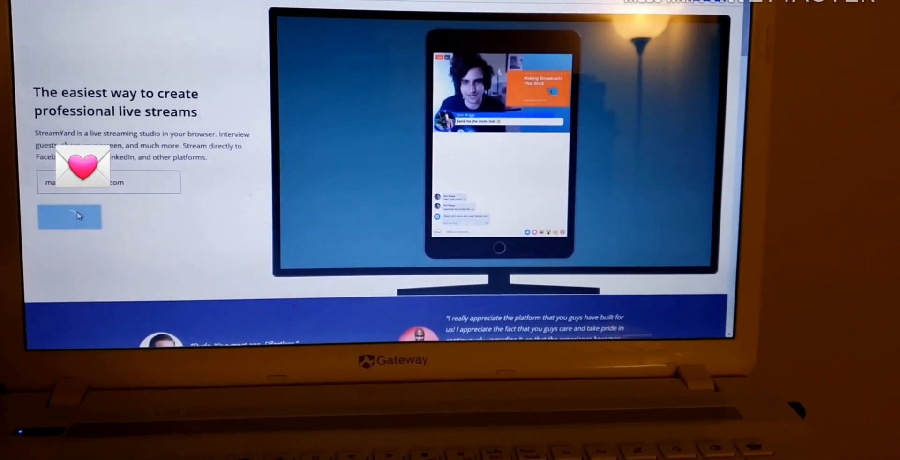
pyautogui.click(70, 217)
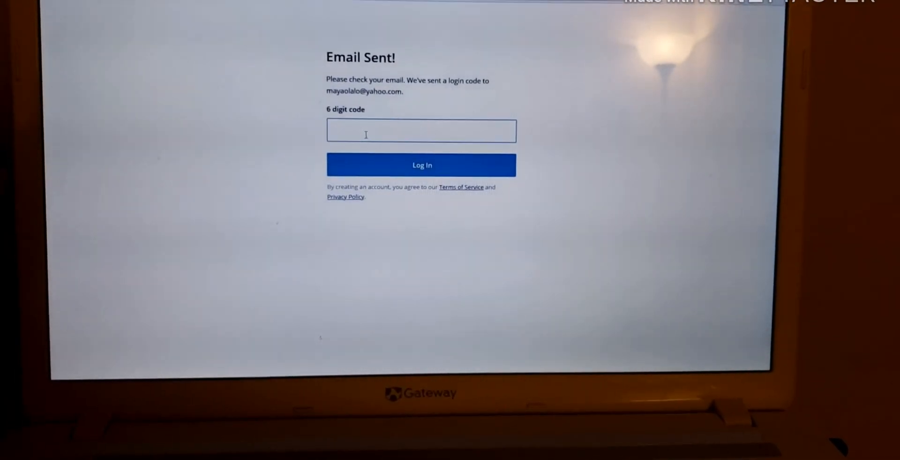
# Enter the emailed six-digit code and log in to reach the welcome screen.
pyautogui.click(421, 165)
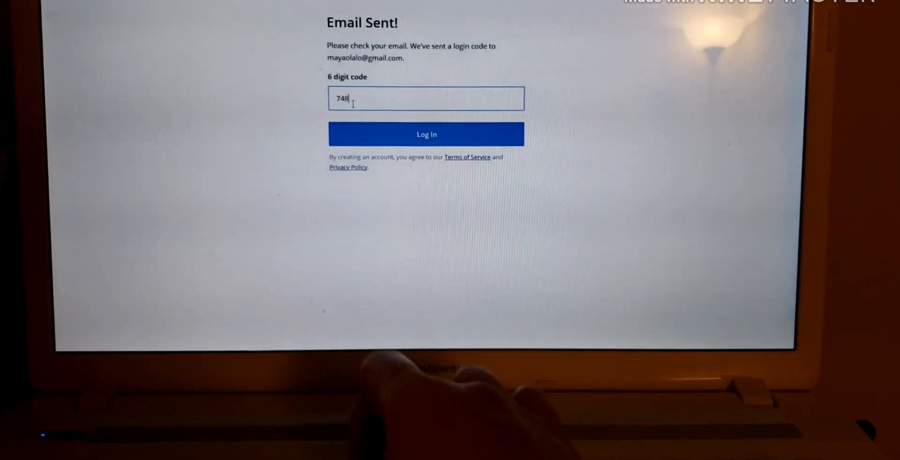
pyautogui.write('2')
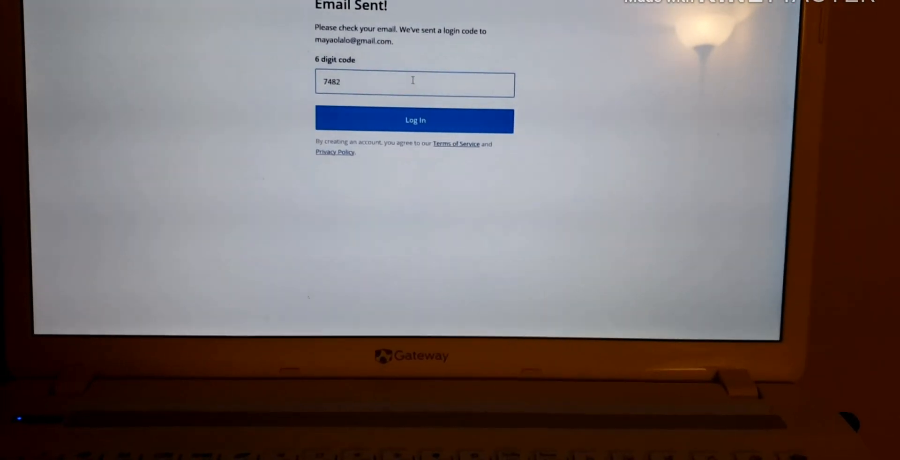
pyautogui.write('87')
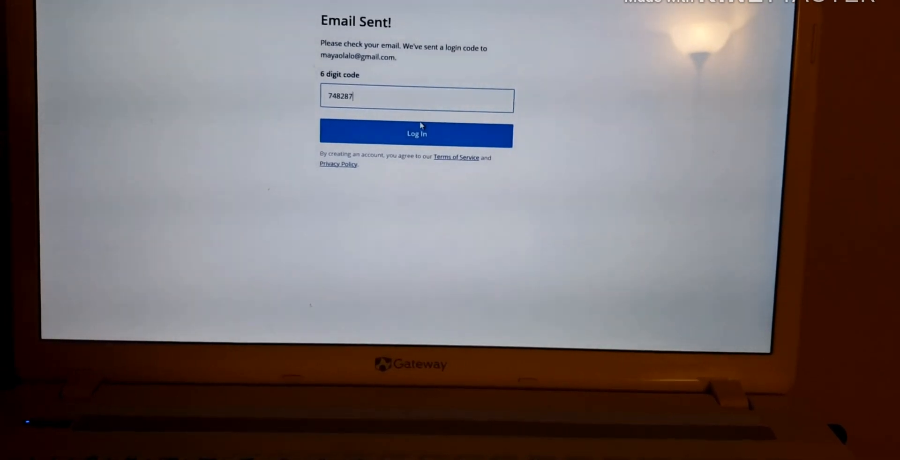
pyautogui.click(416, 134)
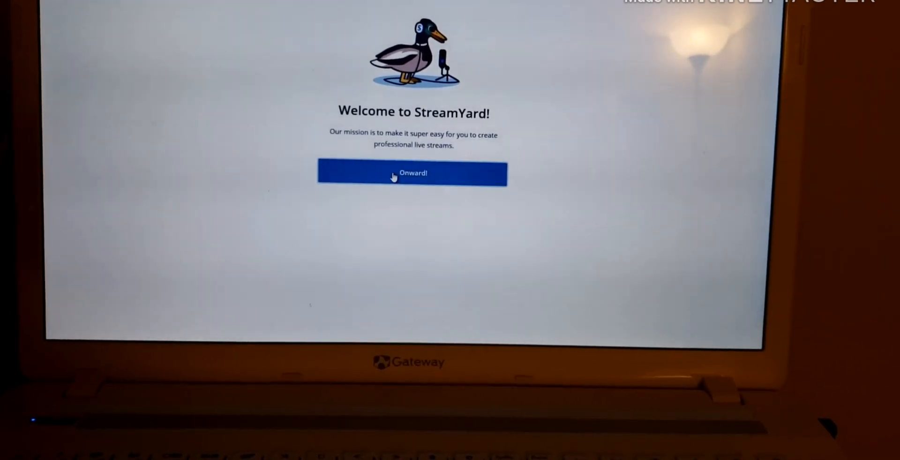
# Continue past the welcome, add a YouTube channel destination and allow Google access.
pyautogui.click(412, 173)
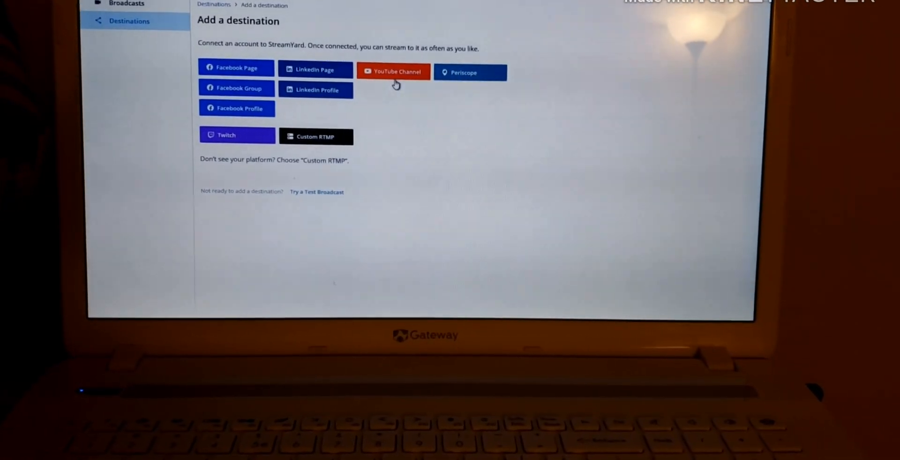
pyautogui.click(393, 73)
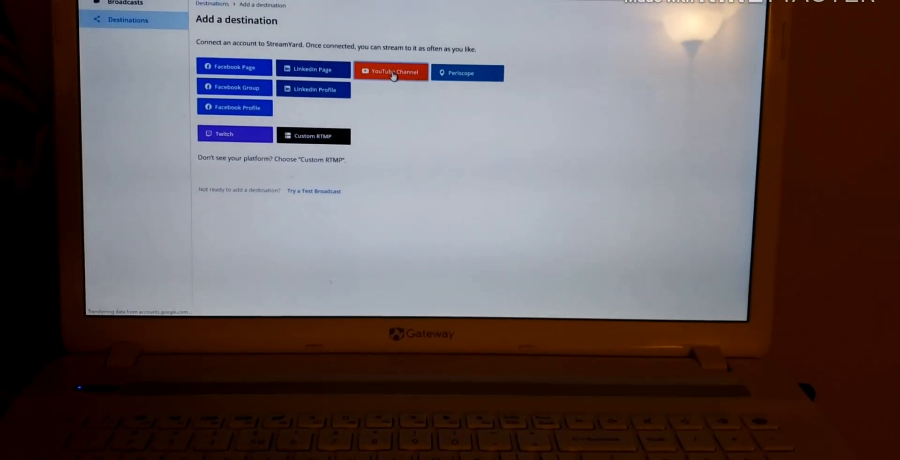
pyautogui.click(390, 72)
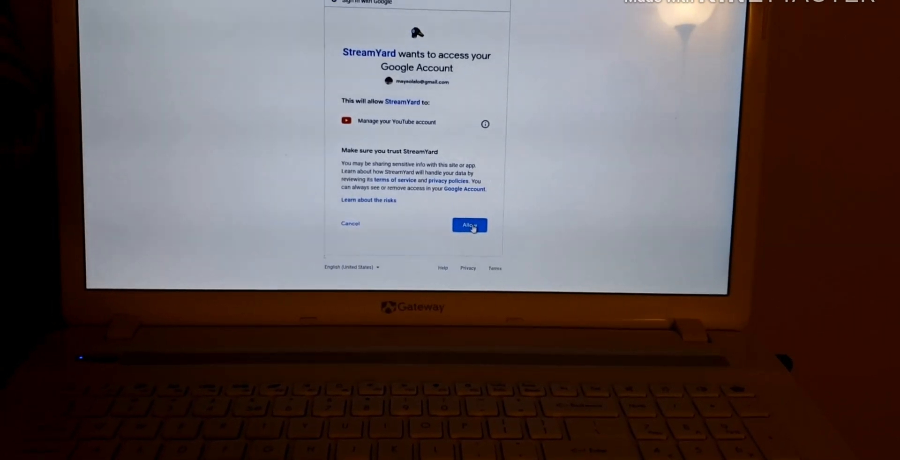
pyautogui.click(469, 224)
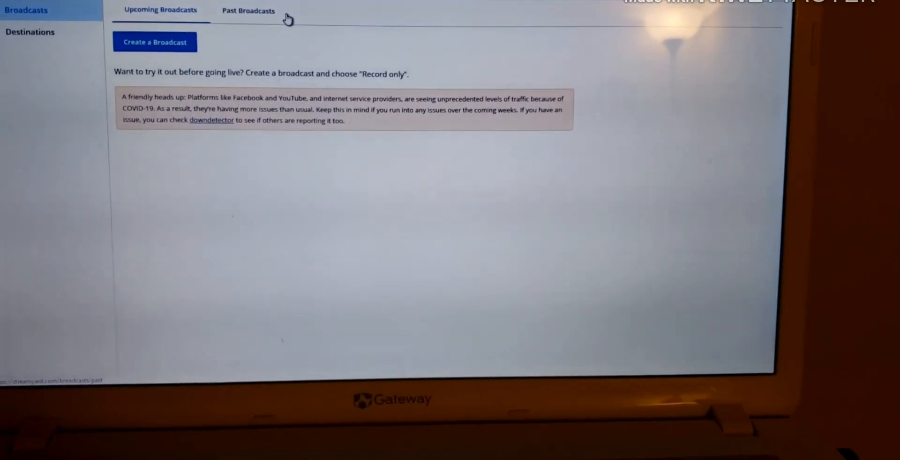
# Start a new broadcast, choose YouTube channel and authorize the first Google account.
pyautogui.click(155, 43)
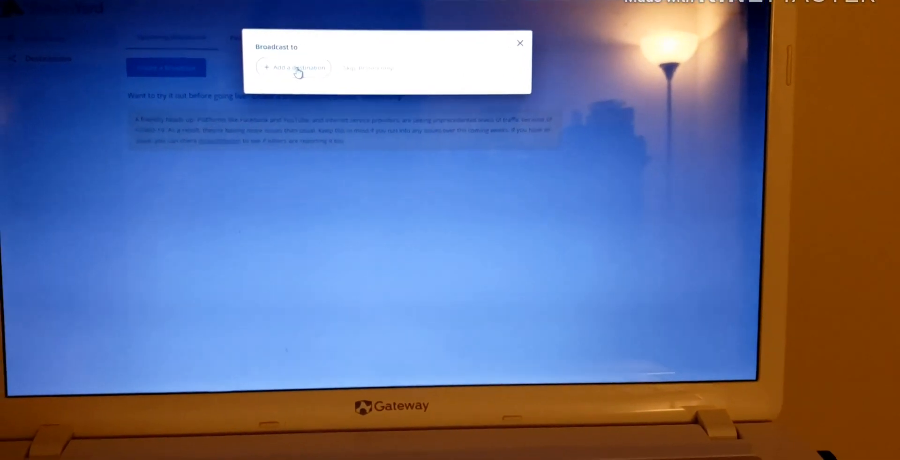
pyautogui.click(296, 55)
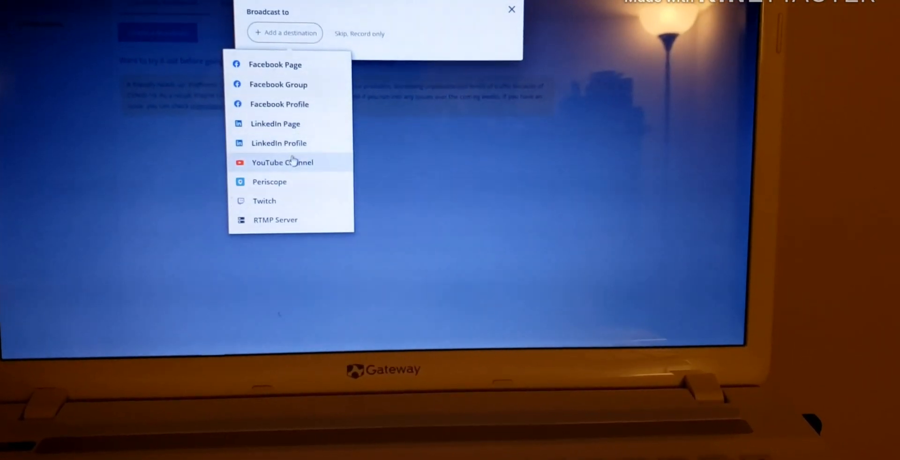
pyautogui.click(282, 162)
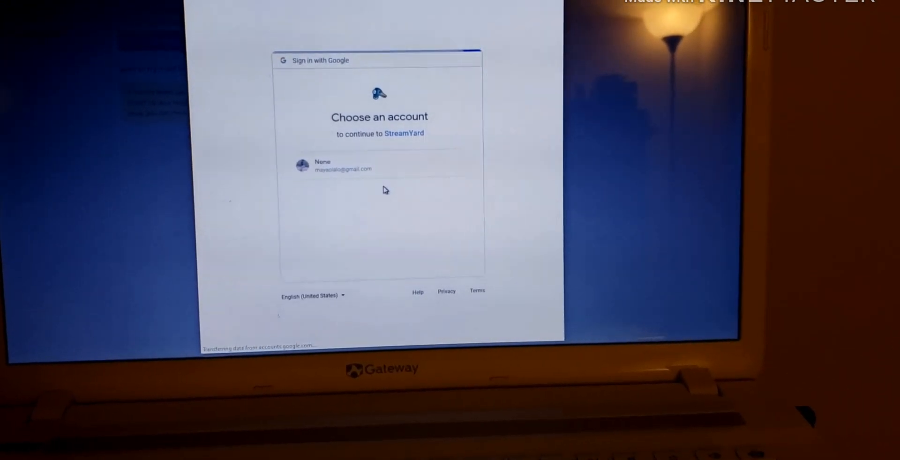
pyautogui.click(343, 165)
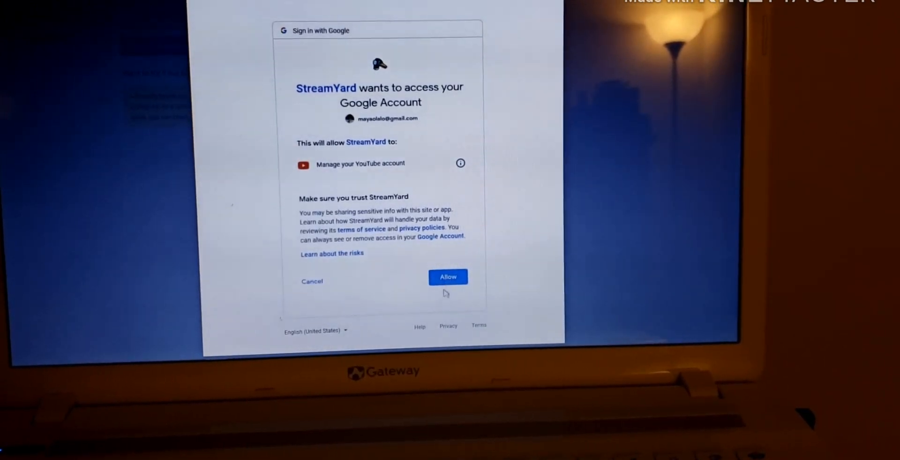
pyautogui.click(448, 278)
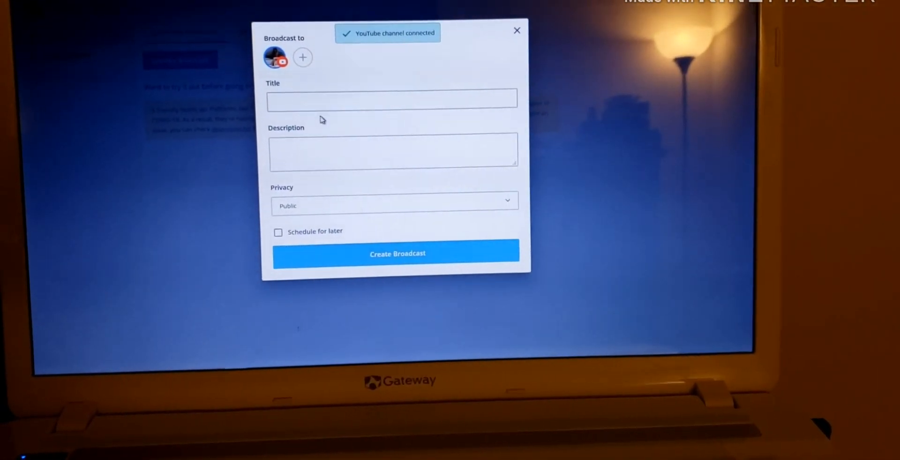
pyautogui.moveTo(307, 65)
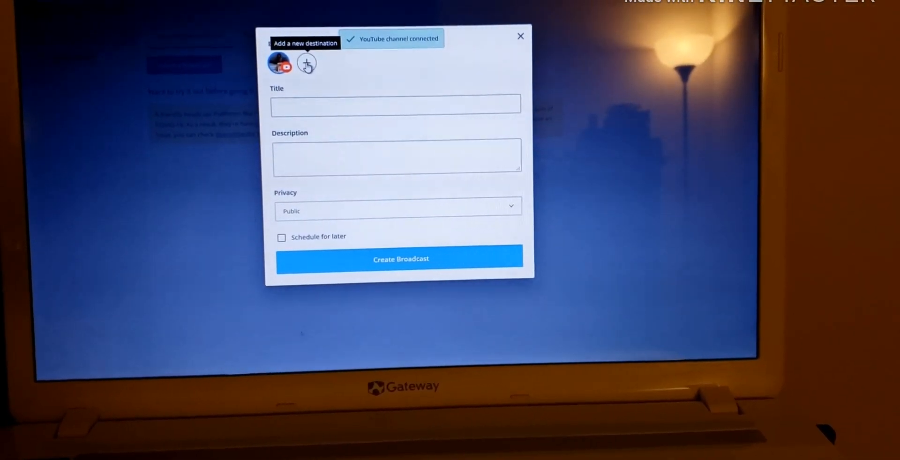
# Add a second YouTube destination and grant access with the second Google account.
pyautogui.click(305, 65)
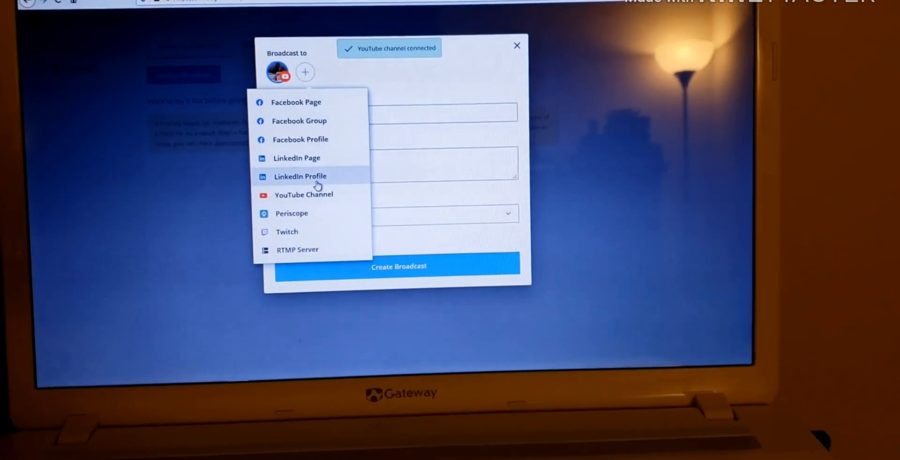
pyautogui.click(304, 195)
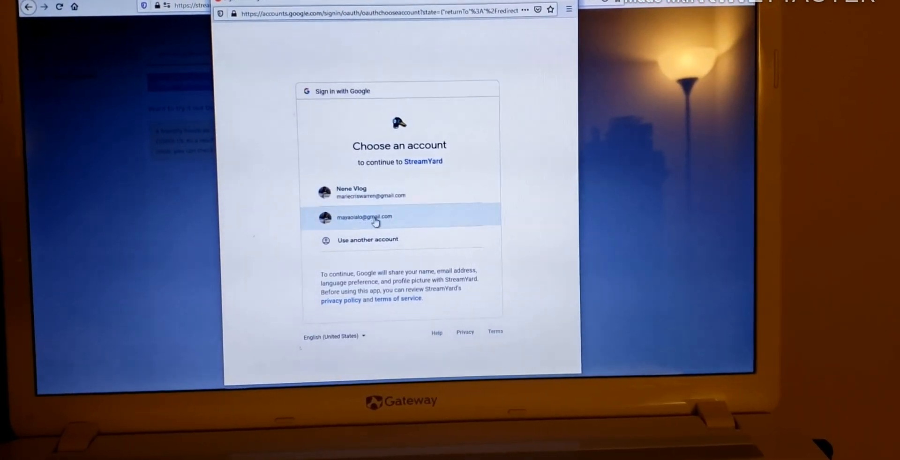
pyautogui.click(376, 217)
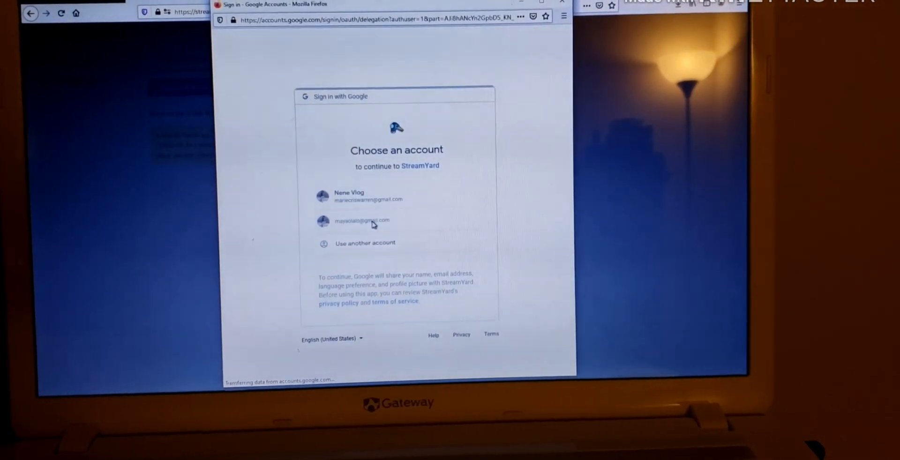
pyautogui.click(362, 222)
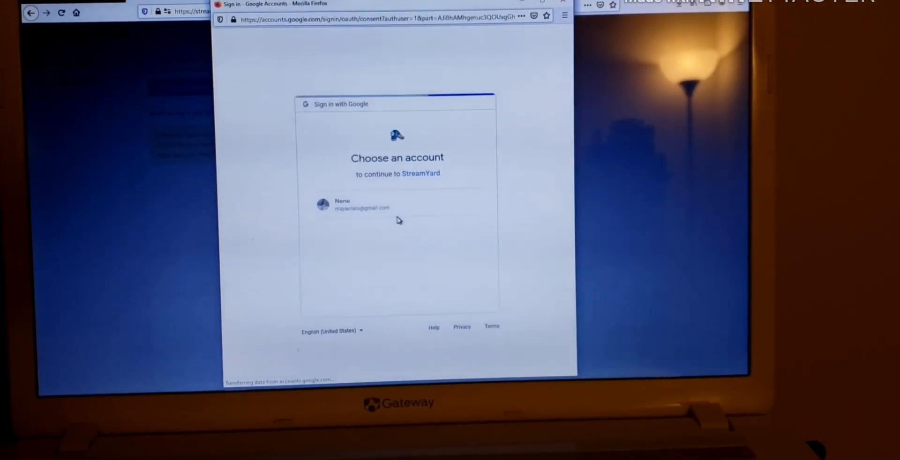
pyautogui.click(361, 205)
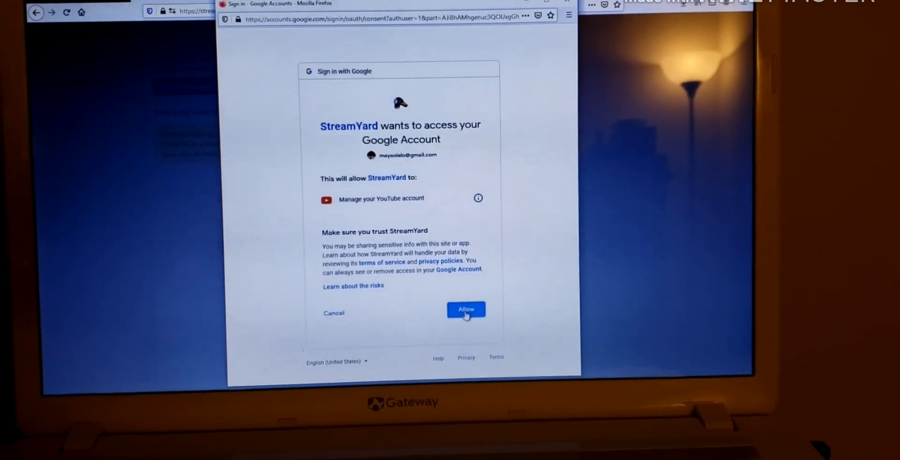
pyautogui.click(466, 311)
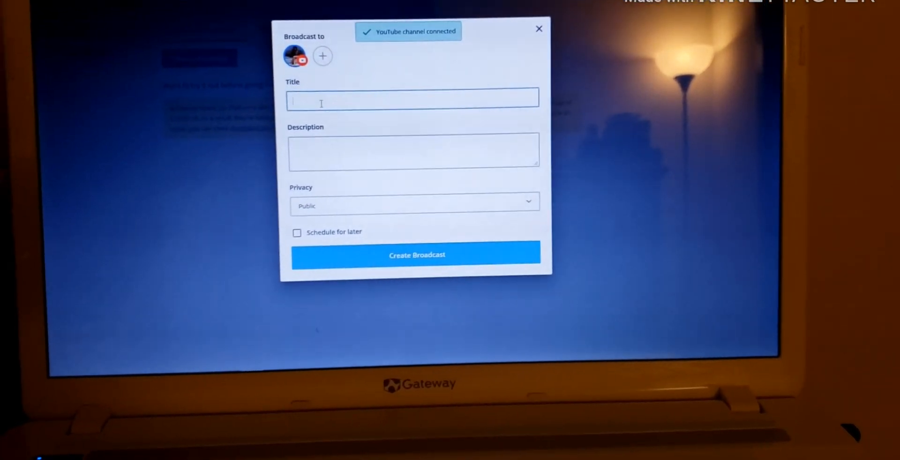
# Title and describe the broadcast FLEX YOUR VLOG, keep it Public, and create it.
pyautogui.write('FLEX')
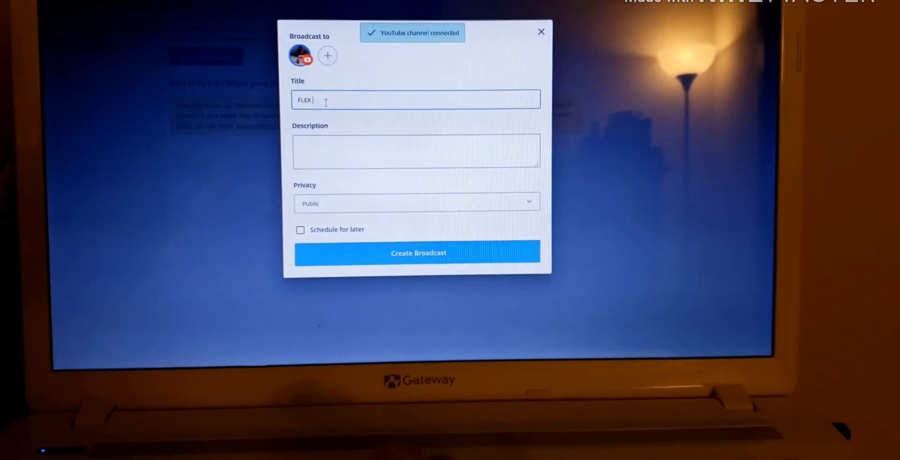
pyautogui.write('YOUR V')
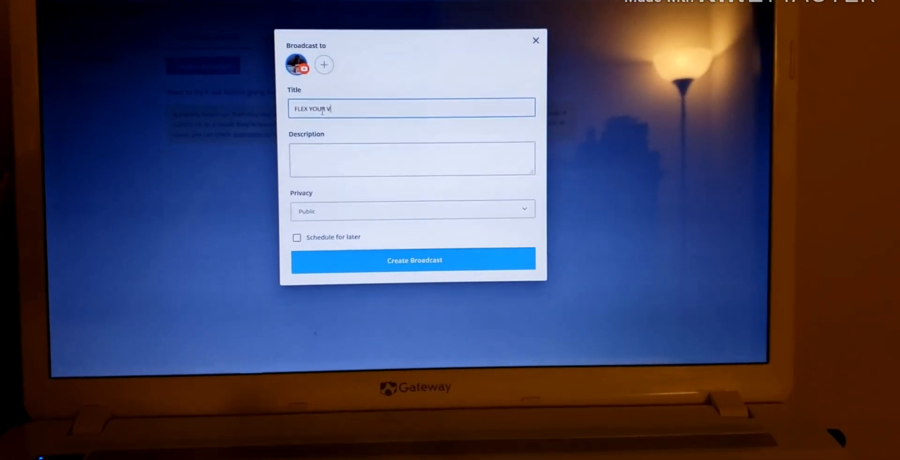
pyautogui.write('LOG')
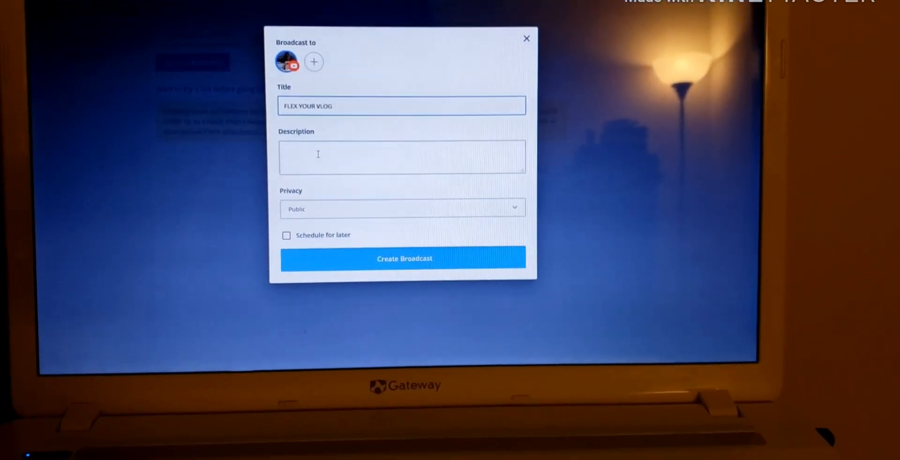
pyautogui.write('FLEXYOUR VLOG')
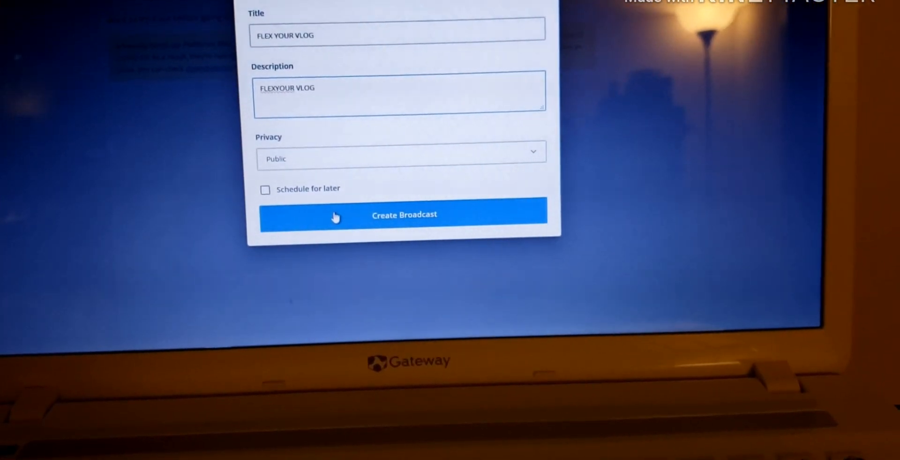
pyautogui.click(403, 215)
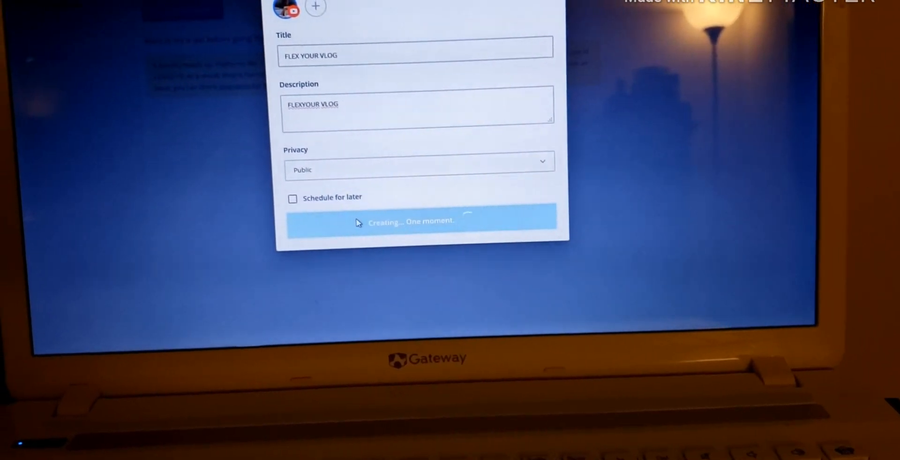
pyautogui.click(420, 223)
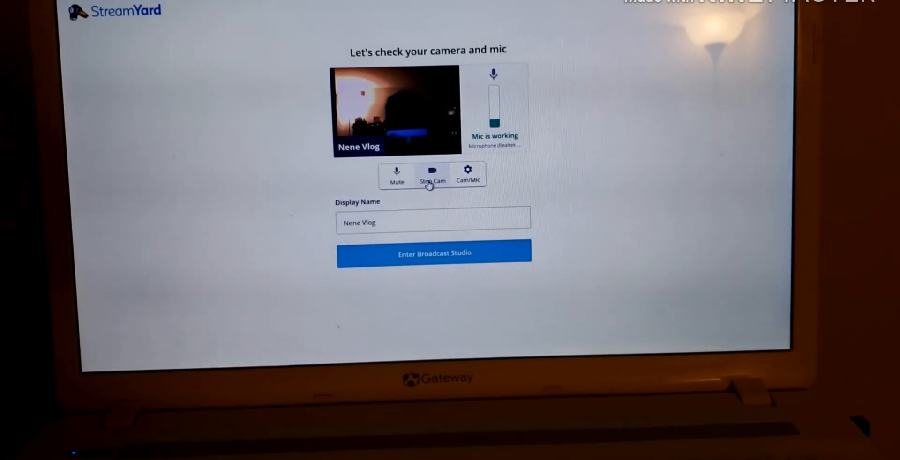
# Turn the camera off and upload the beach photo from the desktop as the avatar.
pyautogui.click(431, 175)
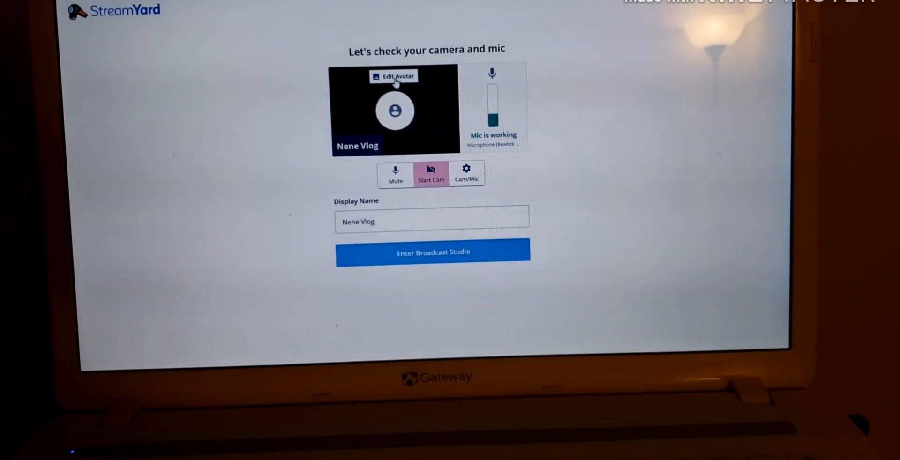
pyautogui.click(393, 76)
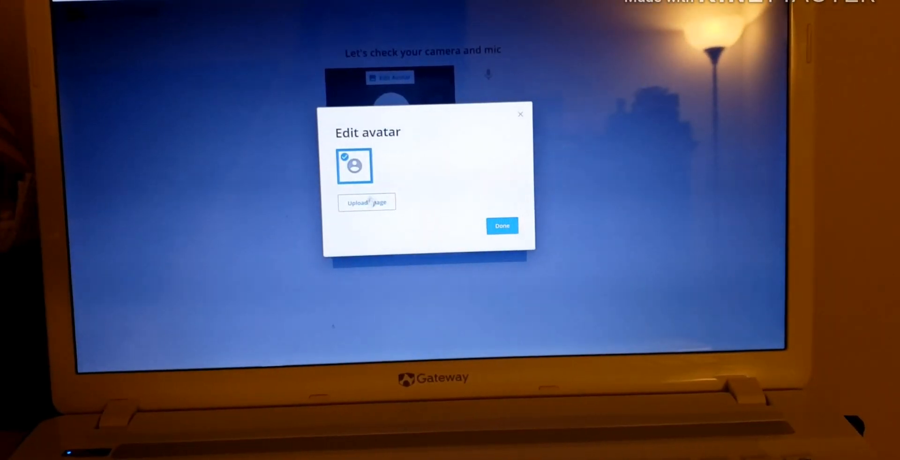
pyautogui.click(366, 203)
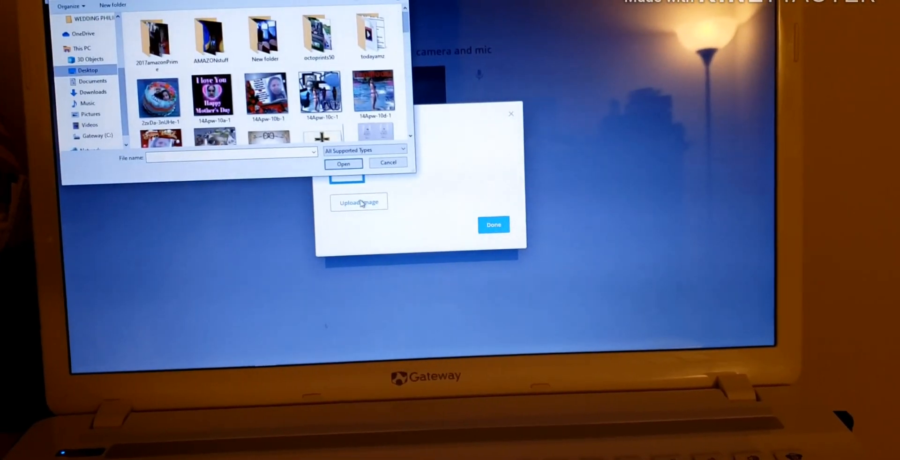
pyautogui.click(373, 92)
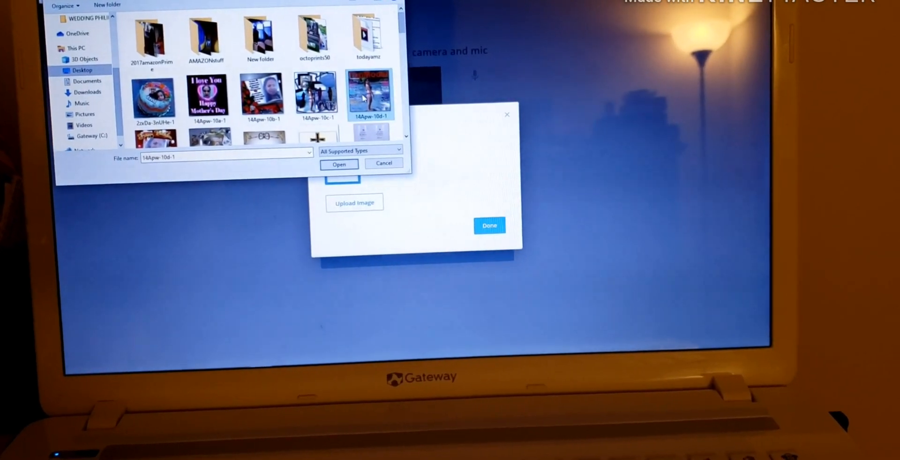
pyautogui.click(338, 164)
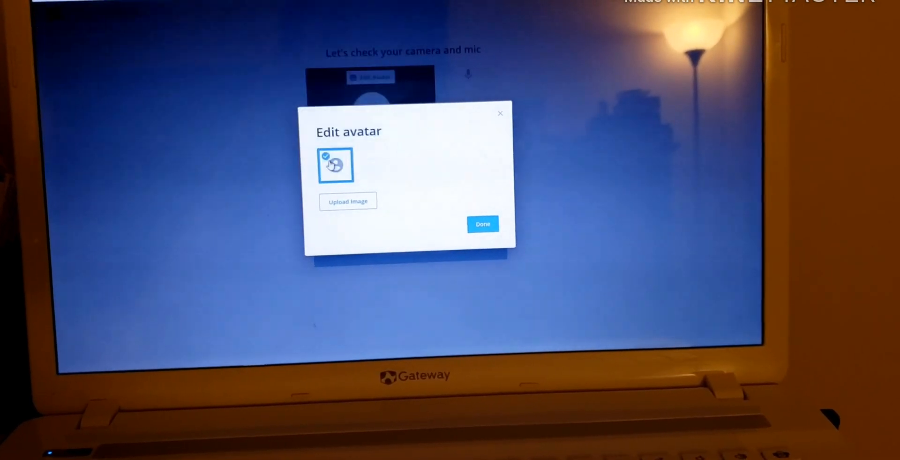
pyautogui.click(349, 202)
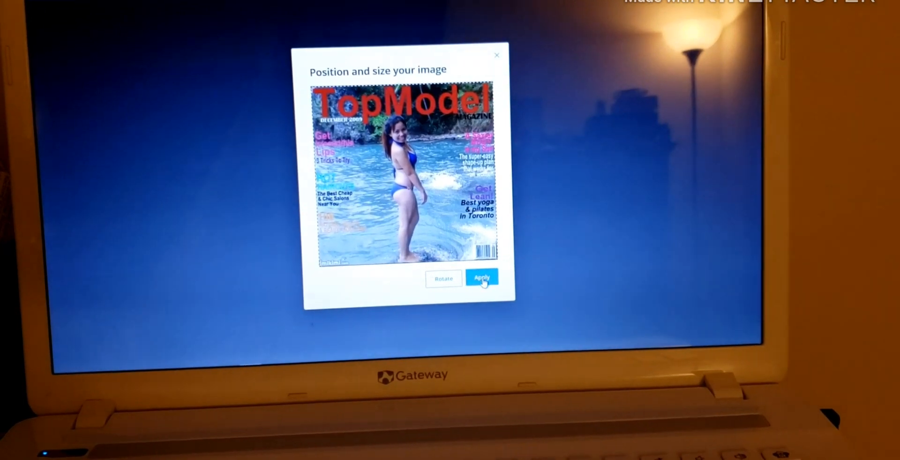
pyautogui.click(482, 278)
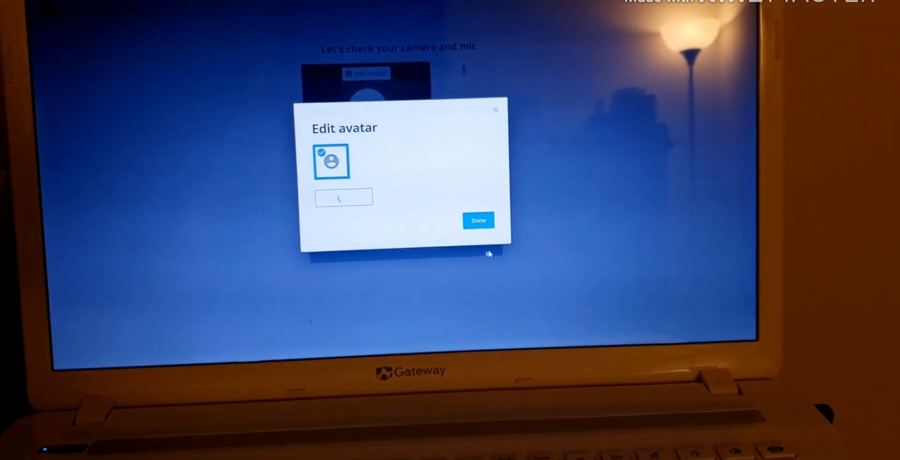
pyautogui.click(479, 220)
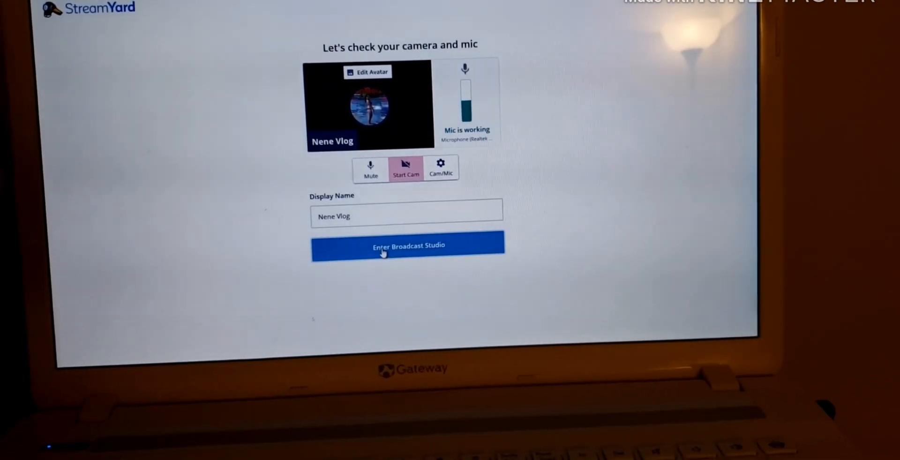
# Enter the FLEX YOUR VLOG broadcast studio.
pyautogui.click(406, 246)
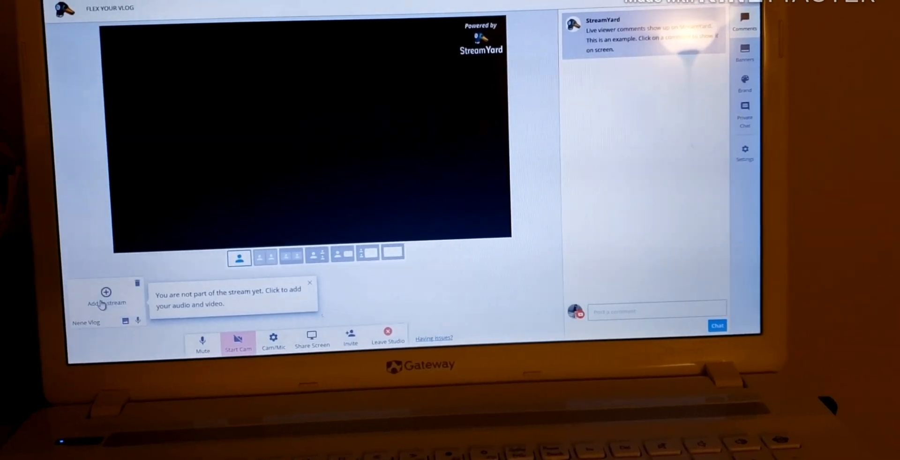
# Add the avatar to the stream stage, then mute and unmute the microphone.
pyautogui.click(106, 293)
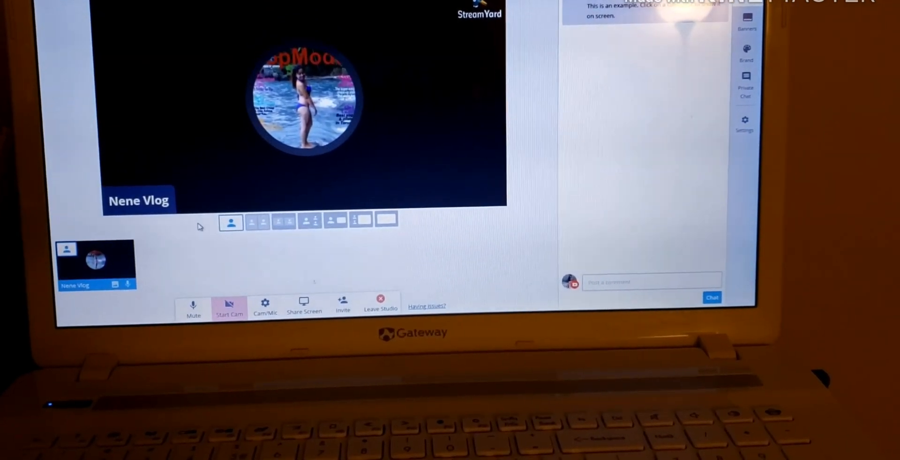
pyautogui.click(193, 307)
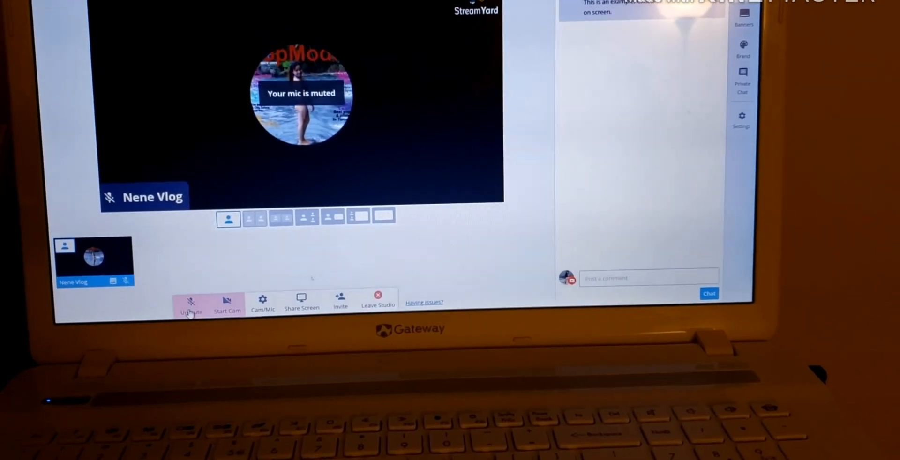
pyautogui.click(189, 301)
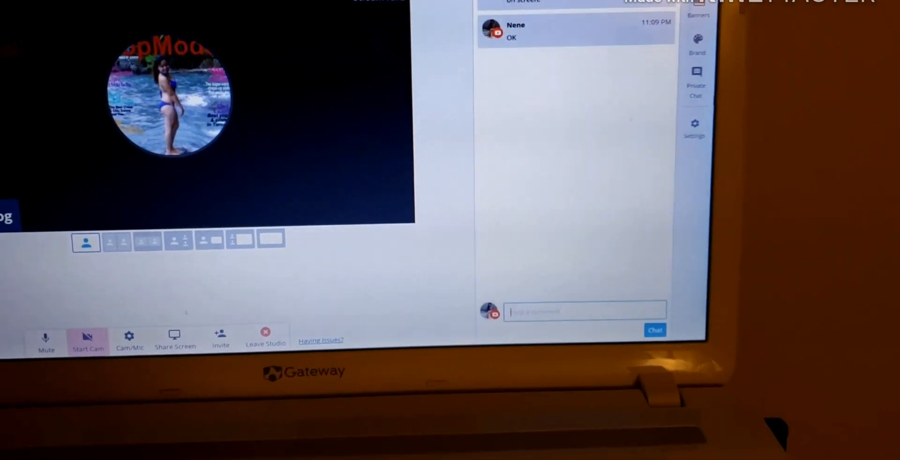
# Create a banner WELCOME TO MY LIVE set to scroll as a Ticker.
pyautogui.click(698, 11)
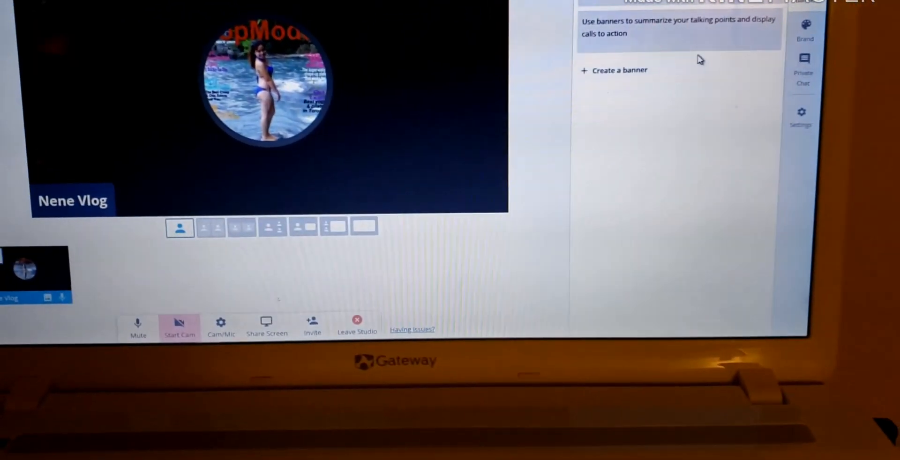
pyautogui.click(613, 71)
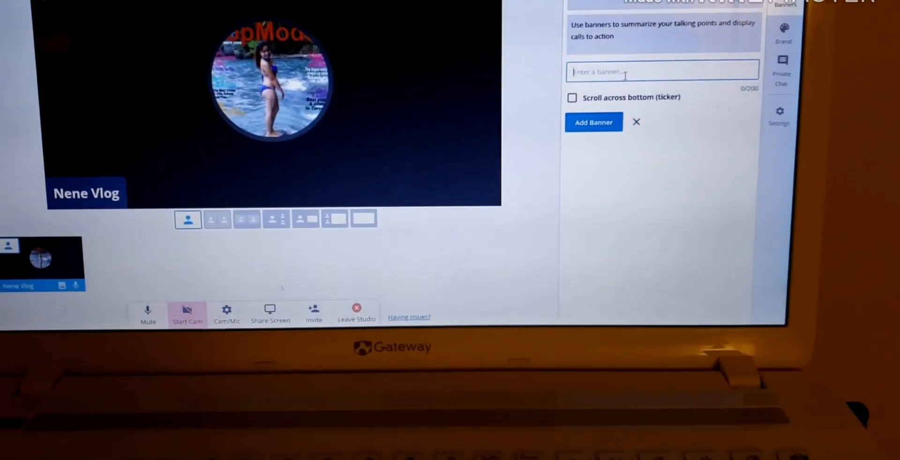
pyautogui.write('WELC')
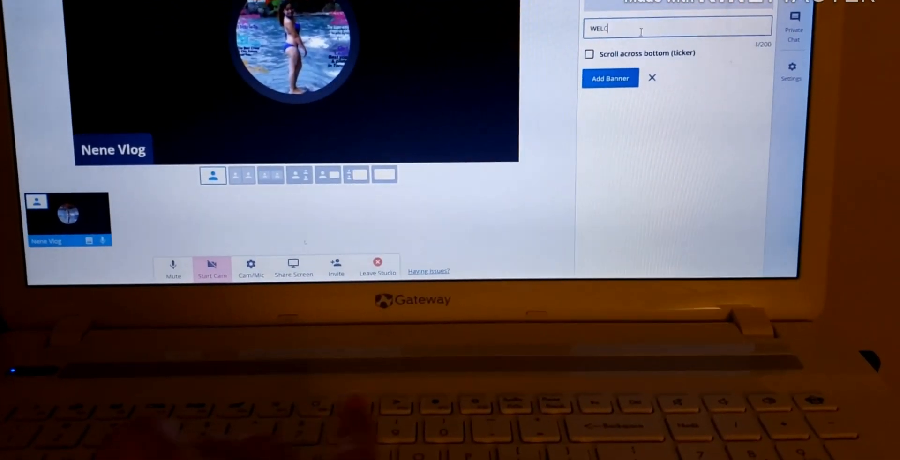
pyautogui.write('OME')
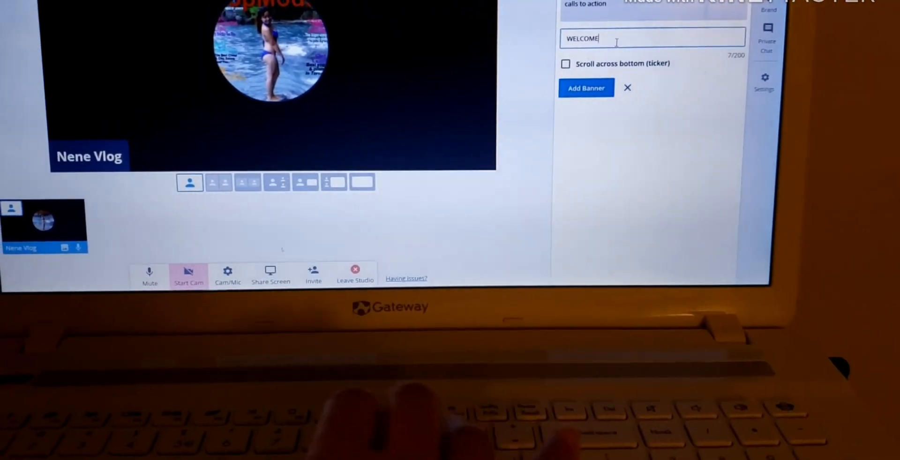
pyautogui.write('TO MY LI')
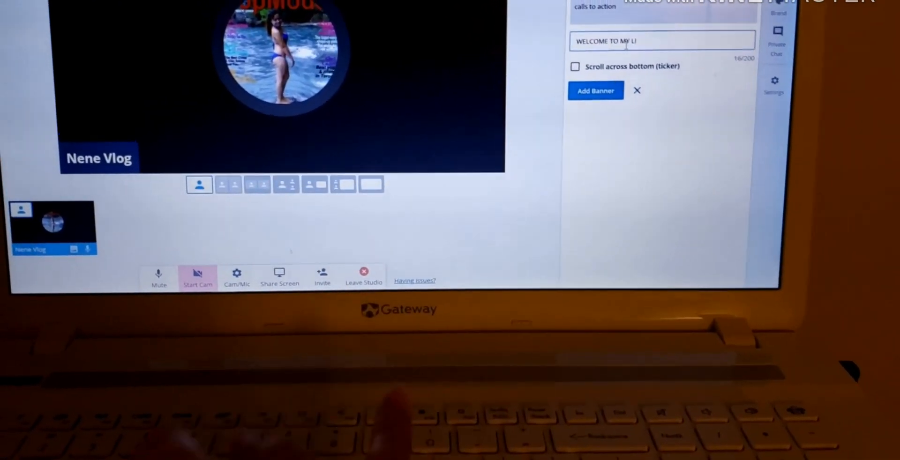
pyautogui.write('VE')
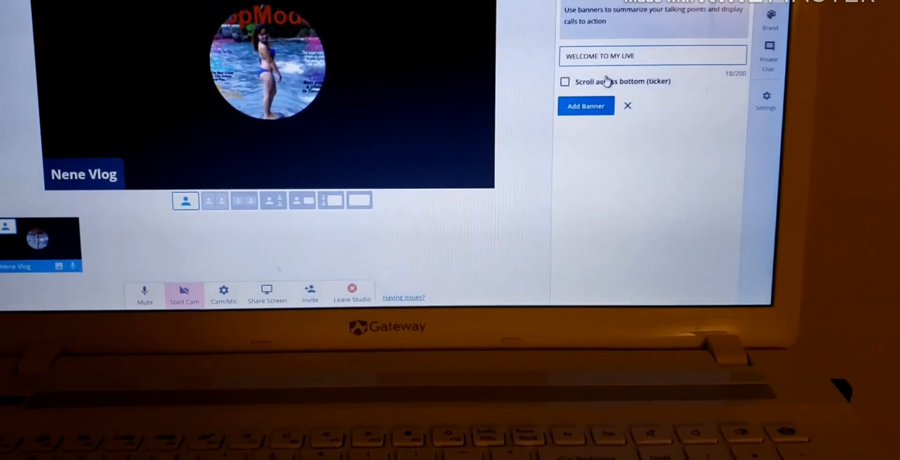
pyautogui.click(565, 81)
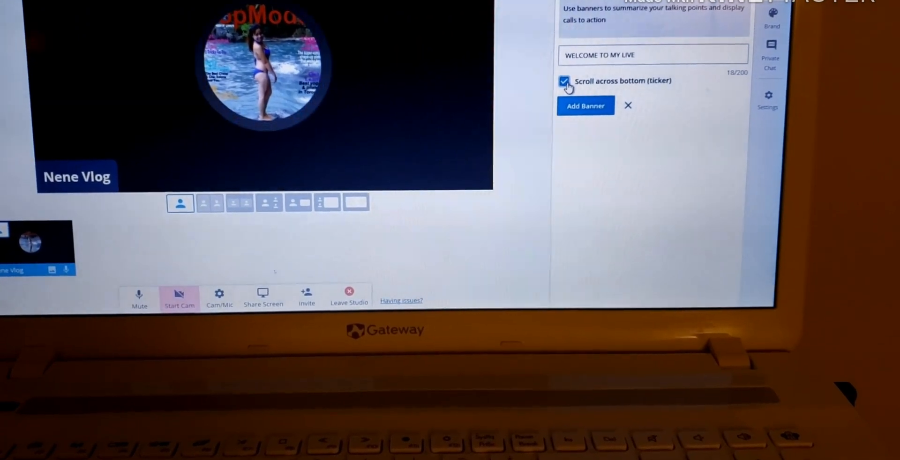
pyautogui.click(585, 105)
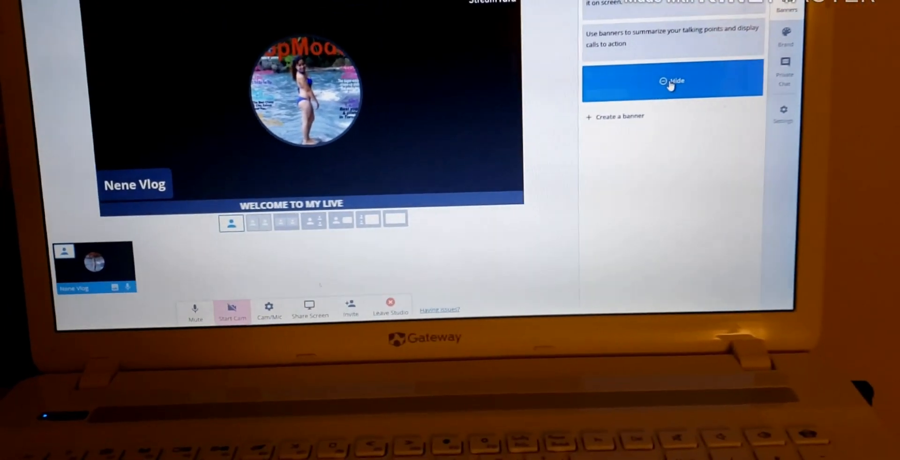
# Hide the ticker banner, then show it on the stage again.
pyautogui.click(673, 81)
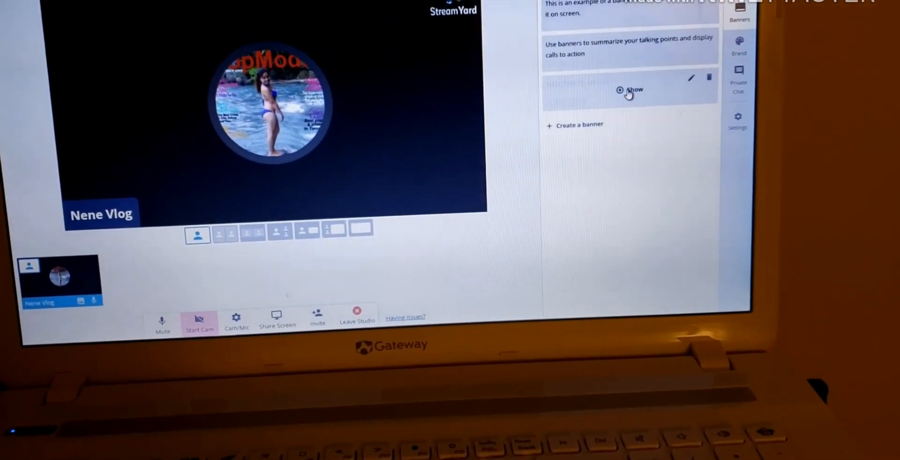
pyautogui.click(630, 90)
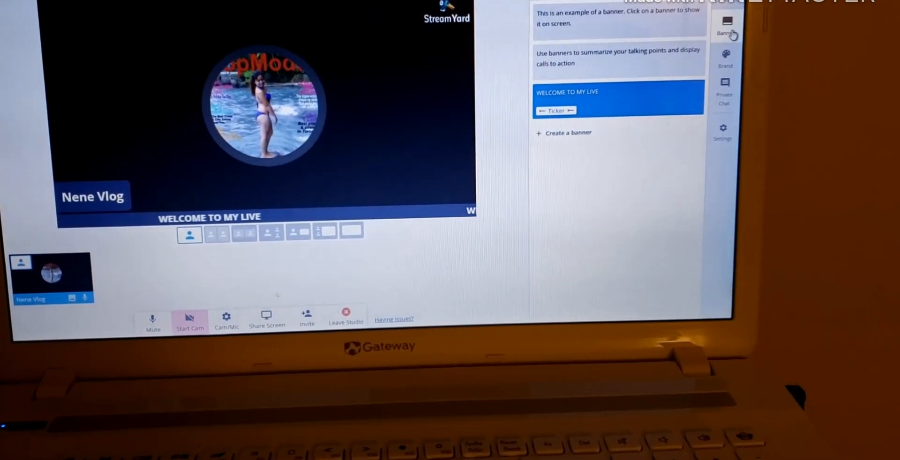
pyautogui.click(618, 97)
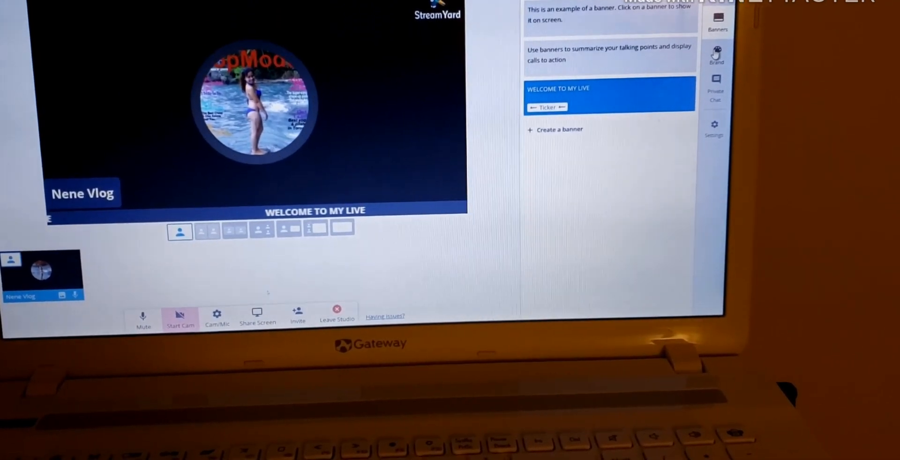
# Set the brand colour to bright green (#00ff6c) so the name label and ticker turn green.
pyautogui.click(716, 54)
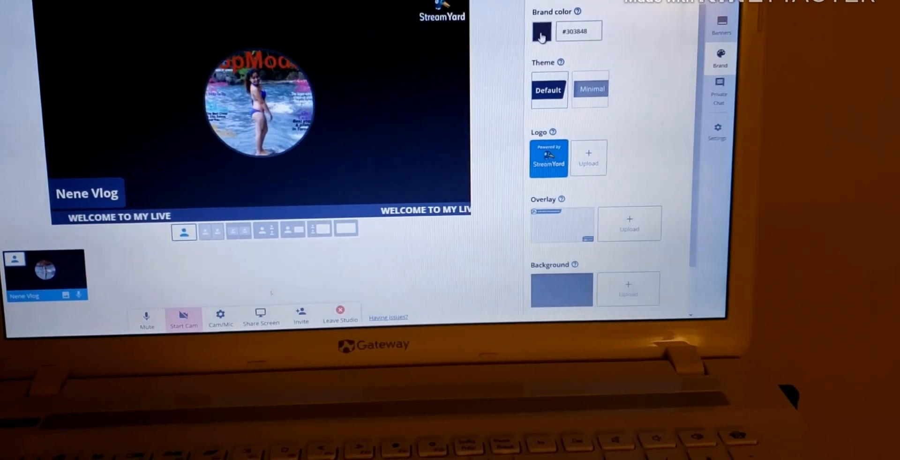
pyautogui.click(540, 32)
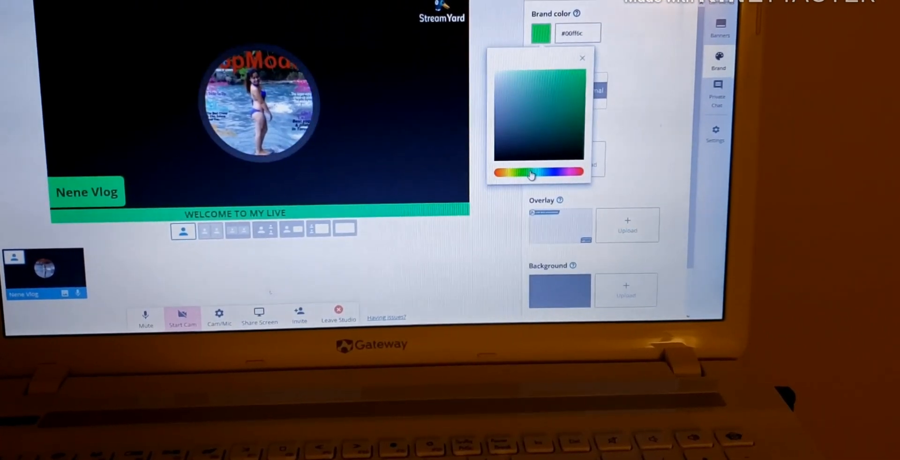
pyautogui.click(582, 58)
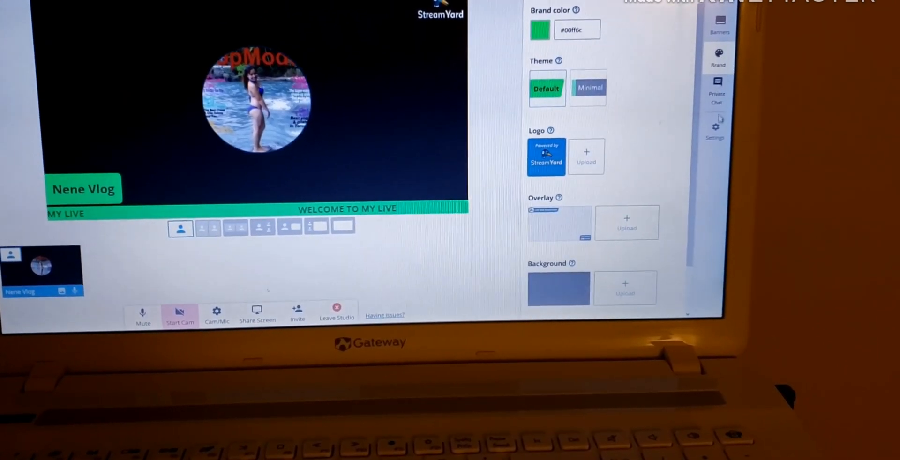
# Briefly review the studio's camera and general settings without changing anything.
pyautogui.click(714, 128)
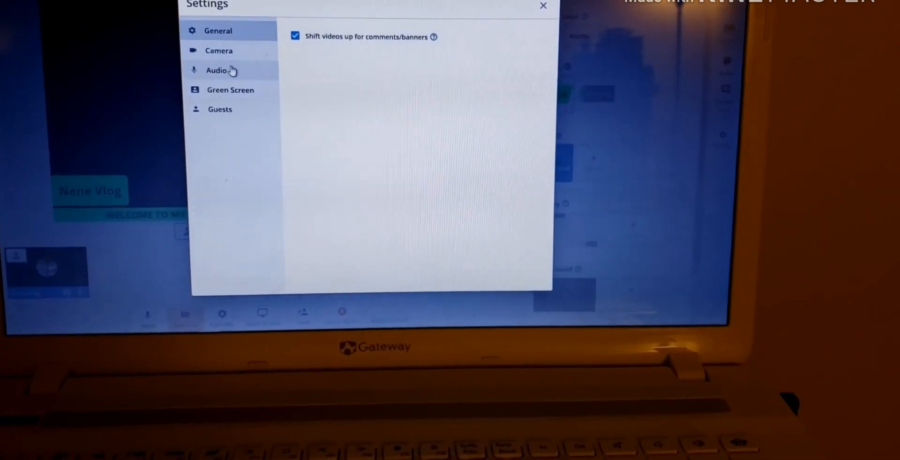
pyautogui.click(218, 51)
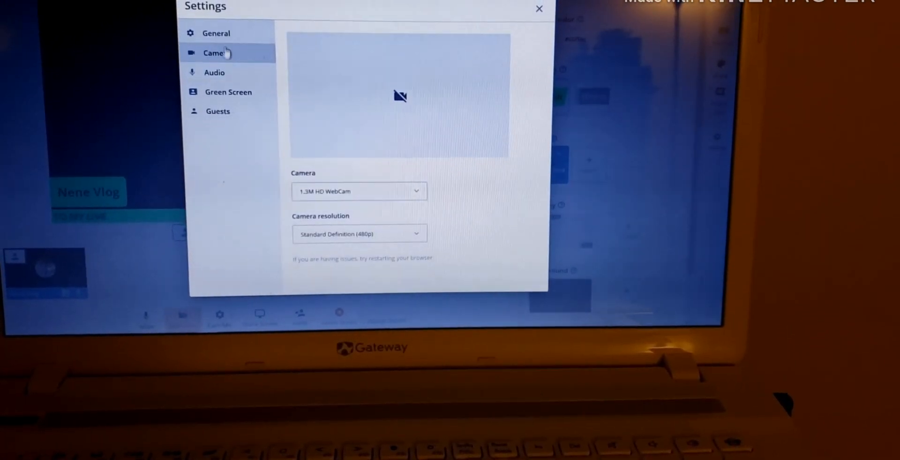
pyautogui.click(217, 33)
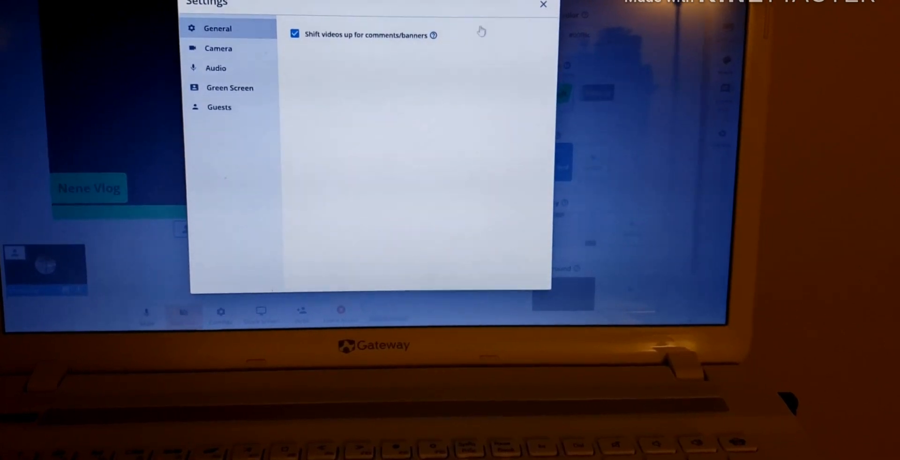
pyautogui.click(542, 4)
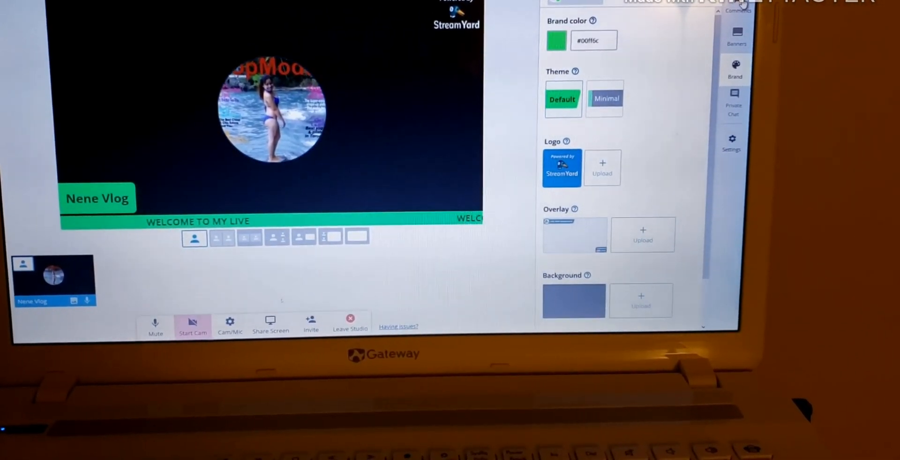
# Open a second Firefox window on YouTube and start one of the listed live-stream videos.
pyautogui.click(739, 9)
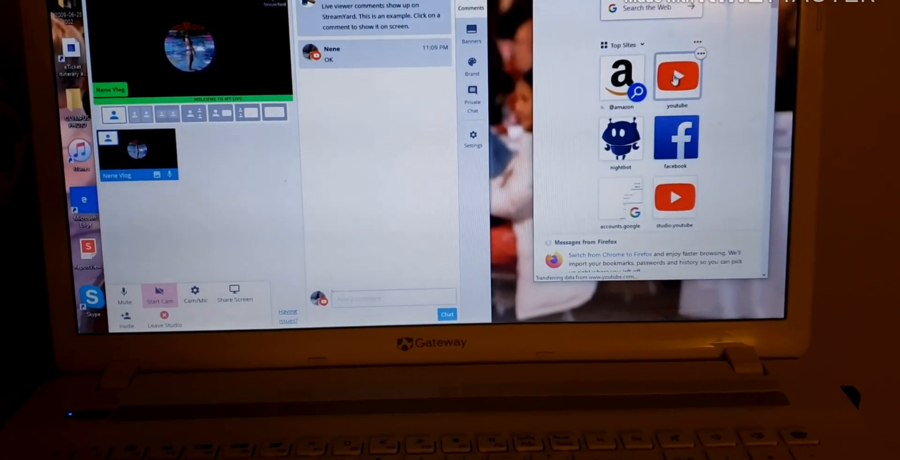
pyautogui.click(677, 75)
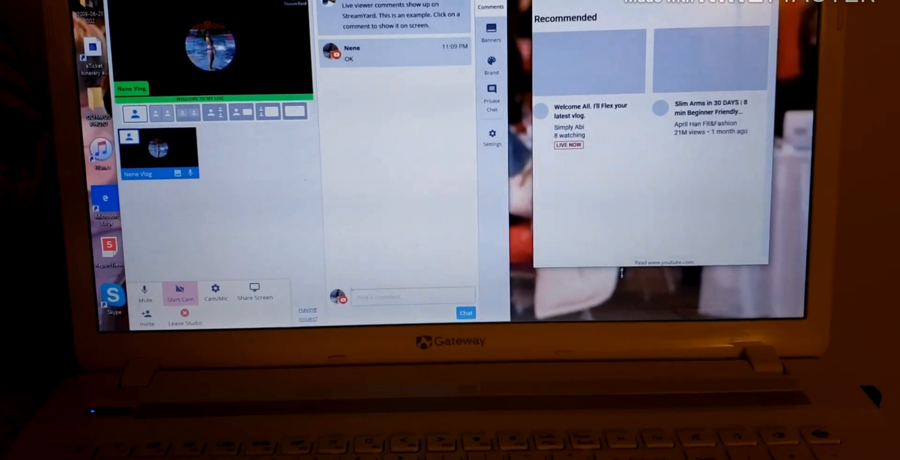
pyautogui.scroll(-3)
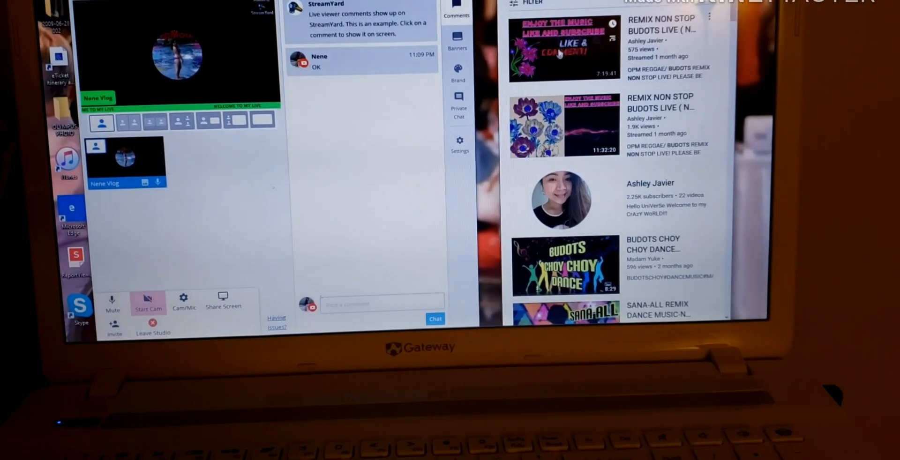
pyautogui.click(564, 47)
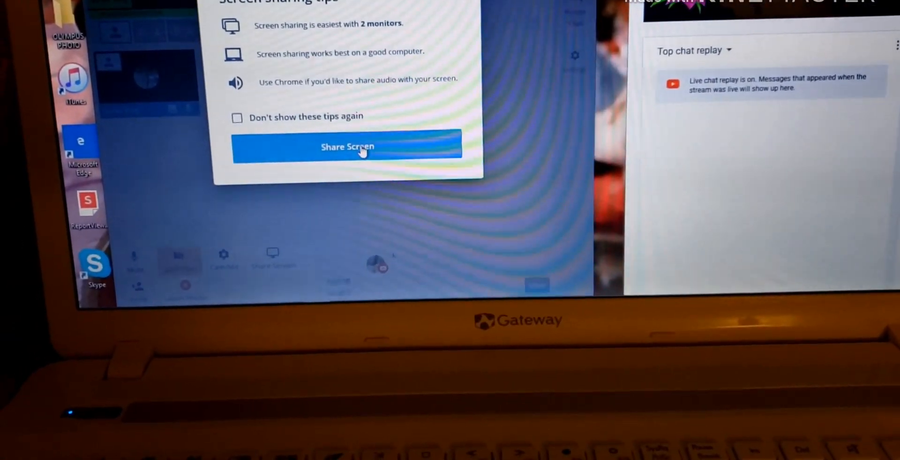
# Share the YouTube window onto the stage in a layout beside the avatar.
pyautogui.click(347, 148)
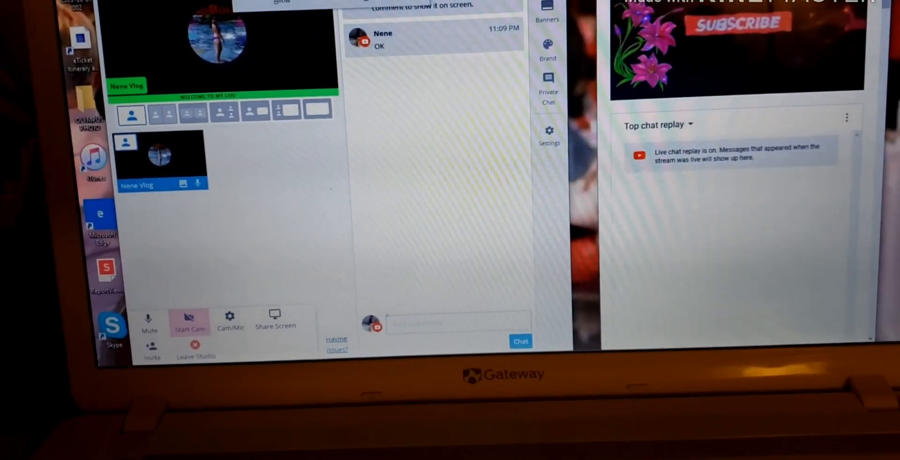
pyautogui.click(275, 320)
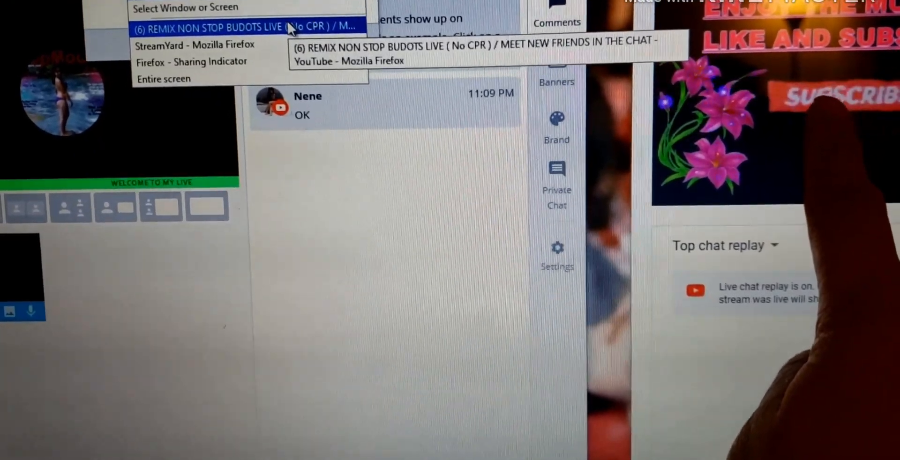
pyautogui.click(241, 28)
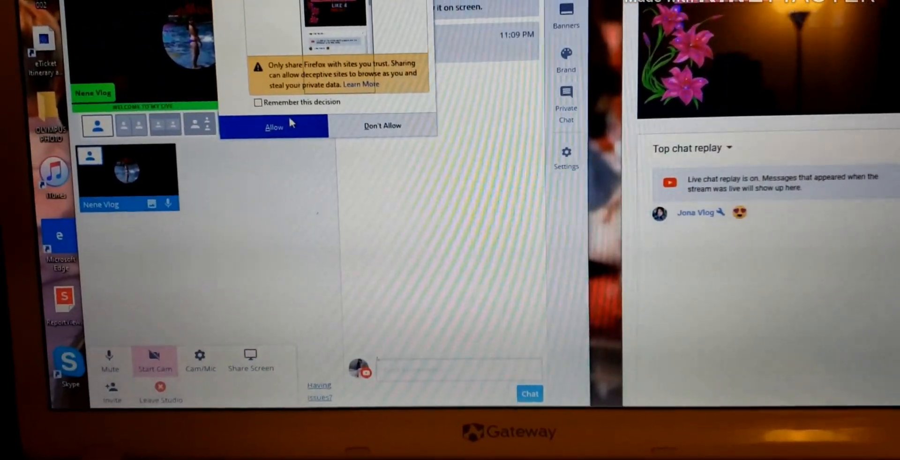
pyautogui.click(274, 126)
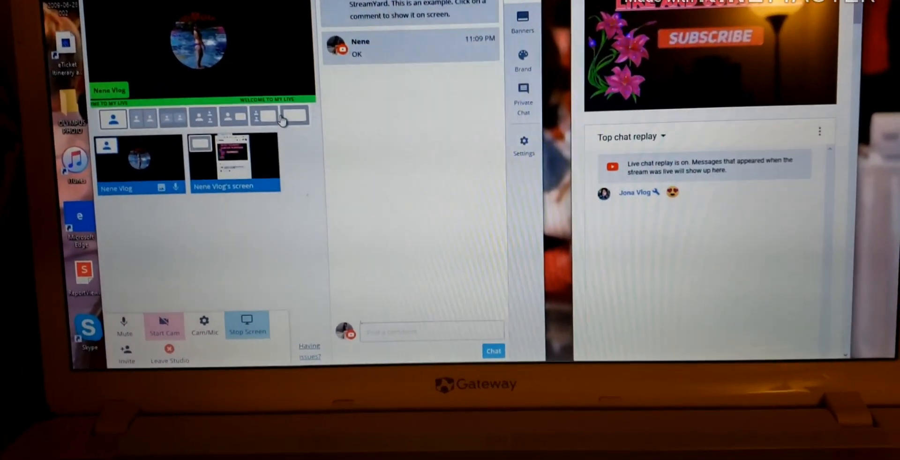
pyautogui.click(271, 113)
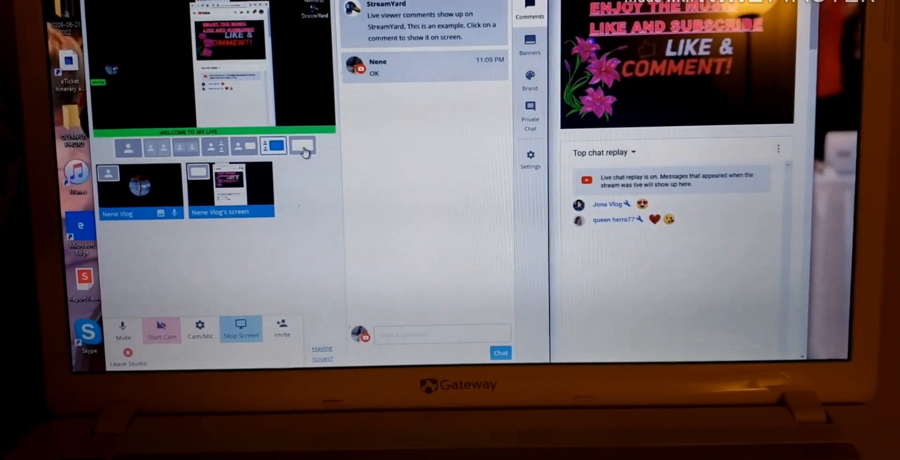
pyautogui.click(306, 141)
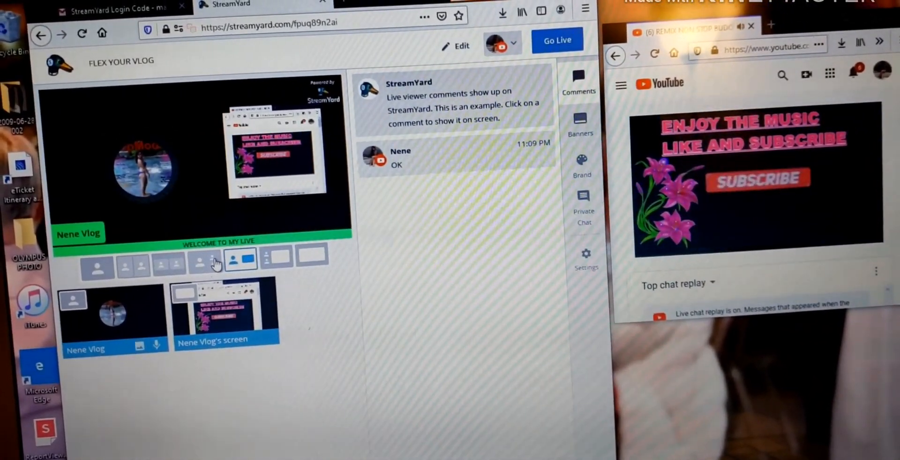
# Choose a layout where the shared YouTube window fills the stage, dismissing the invite tip.
pyautogui.click(206, 262)
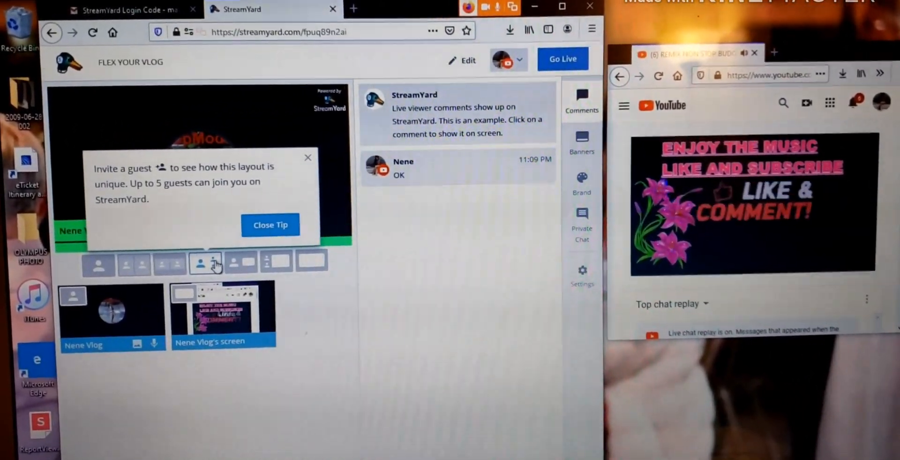
pyautogui.click(270, 224)
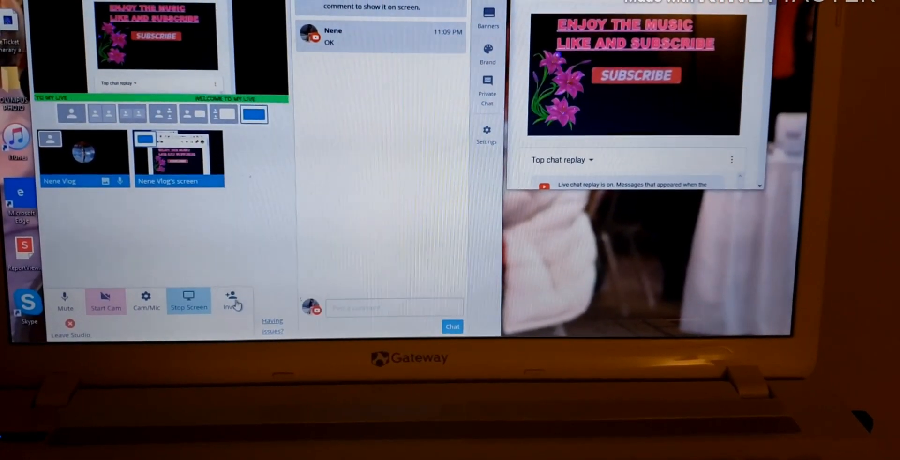
# Copy the guest invite link and post it as Nene's message in the studio chat.
pyautogui.click(233, 298)
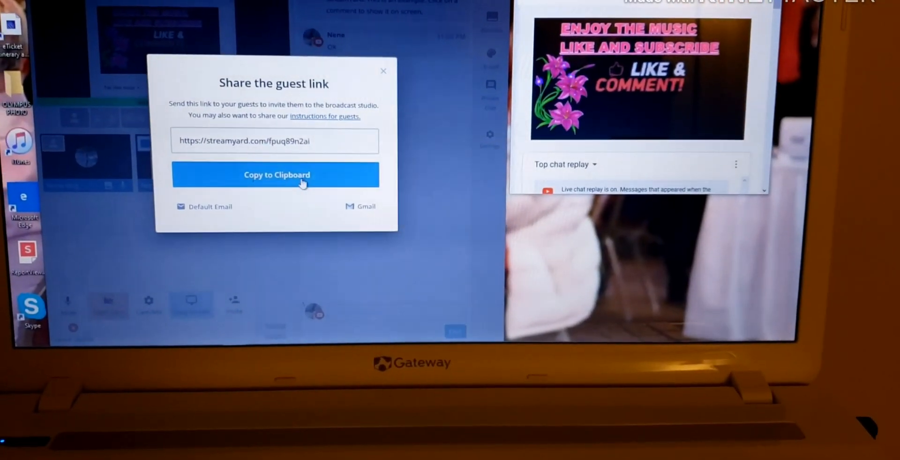
pyautogui.click(275, 175)
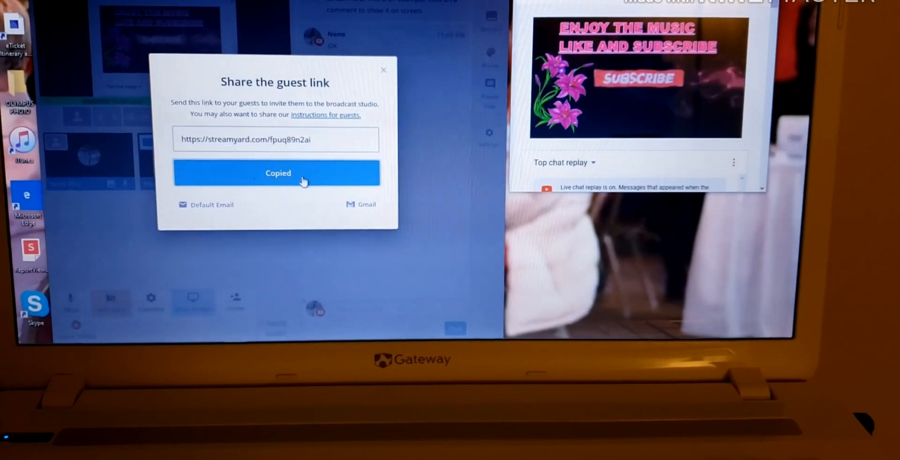
pyautogui.click(384, 69)
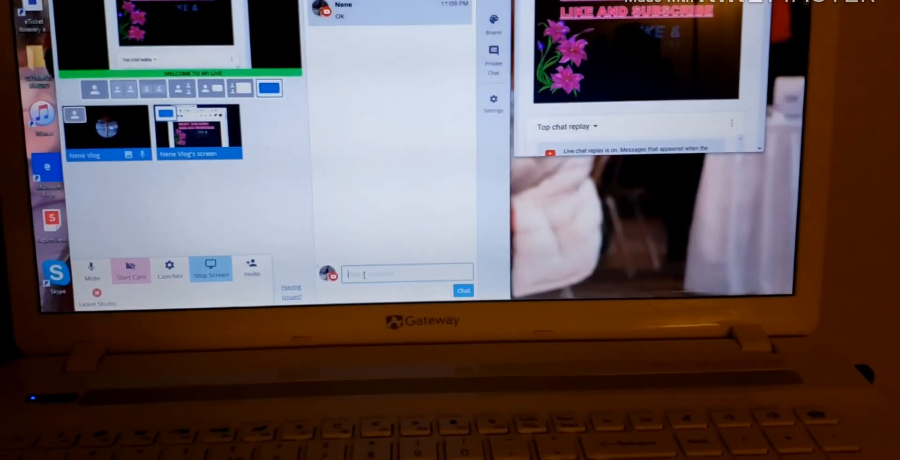
pyautogui.rightClick(408, 273)
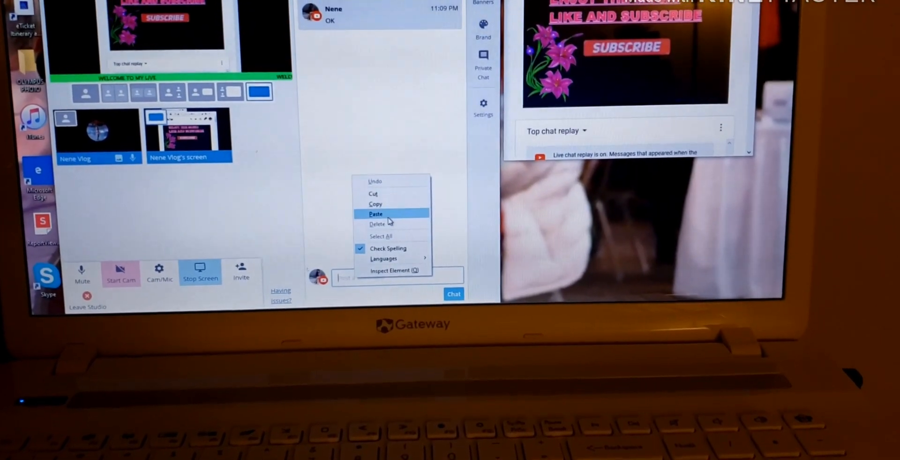
pyautogui.click(376, 213)
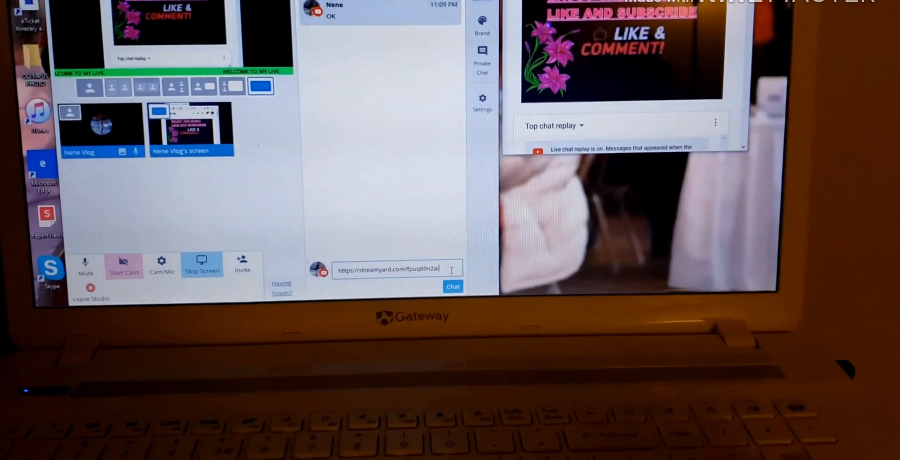
pyautogui.click(452, 286)
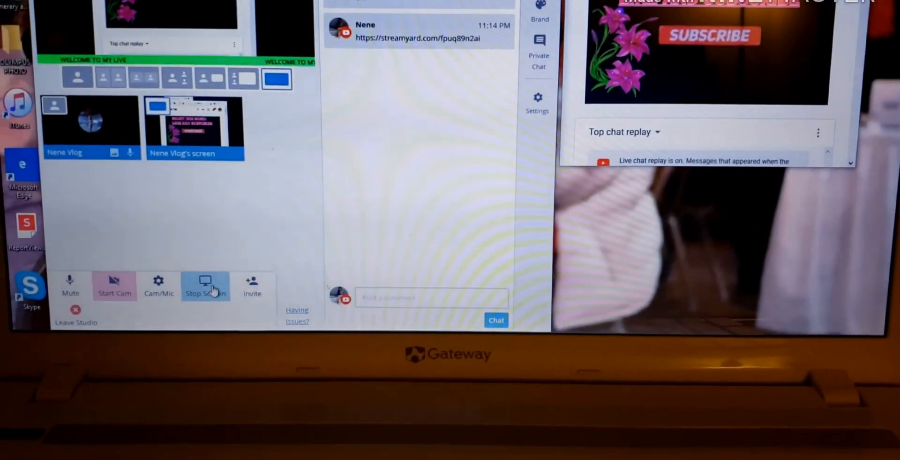
# Stop sharing the YouTube window and start a new share so the sharing tips reappear.
pyautogui.click(205, 285)
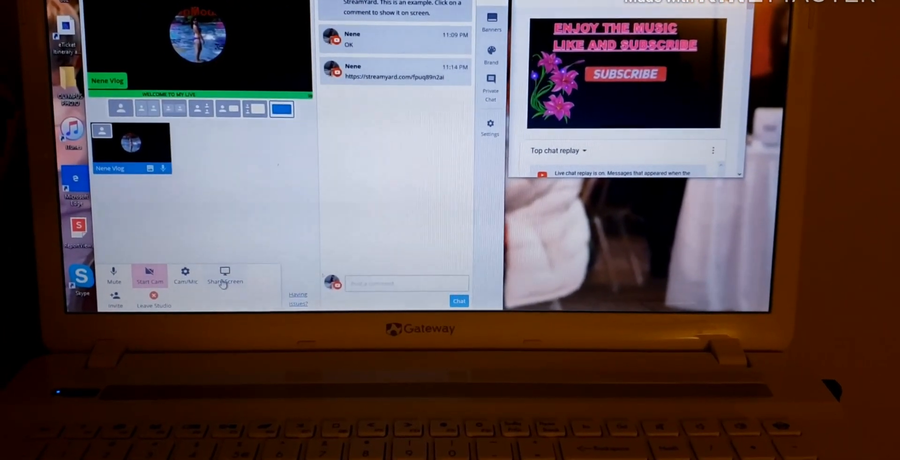
pyautogui.click(224, 275)
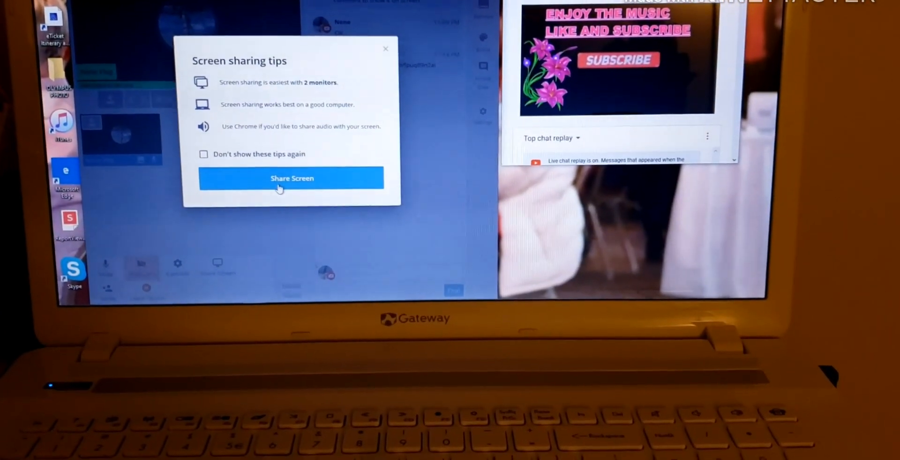